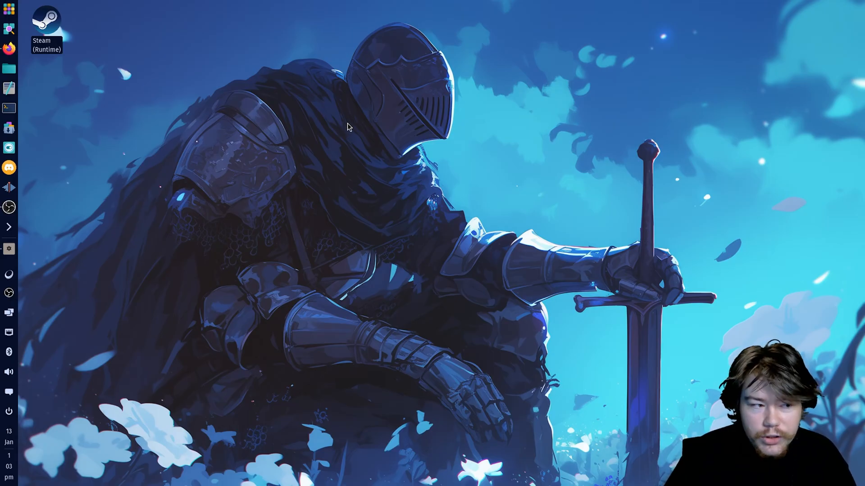
mouse_move(356, 116)
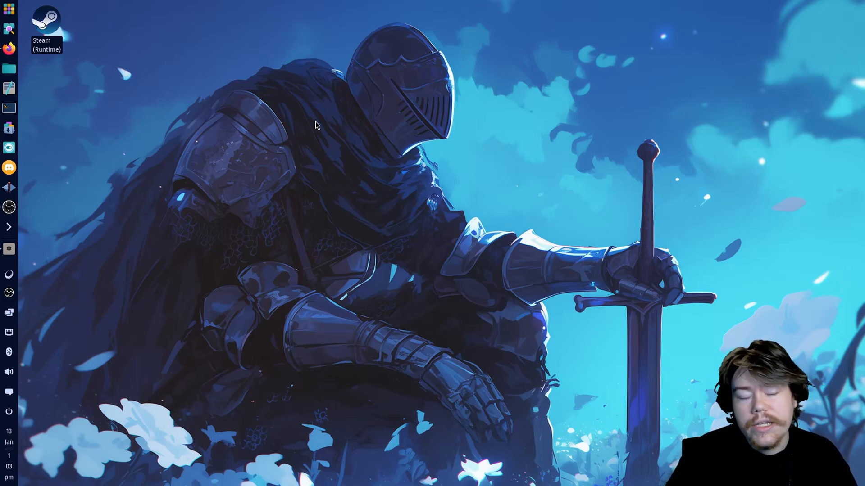
mouse_move(151, 119)
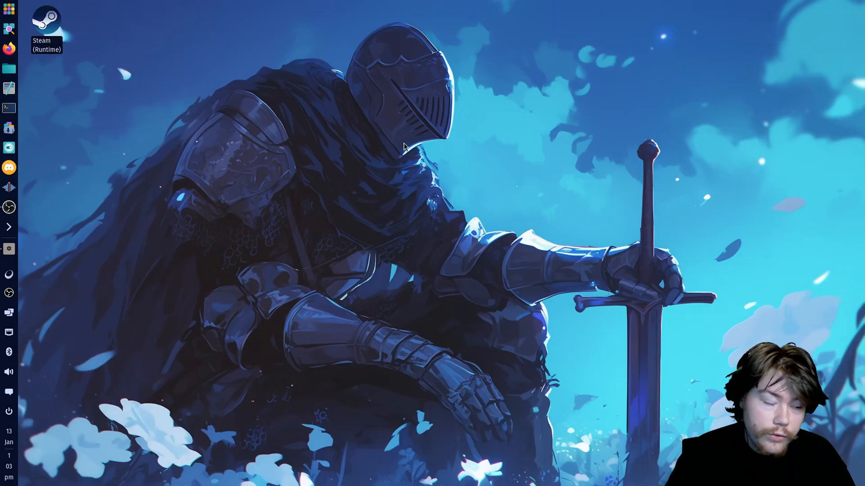
mouse_move(11, 48)
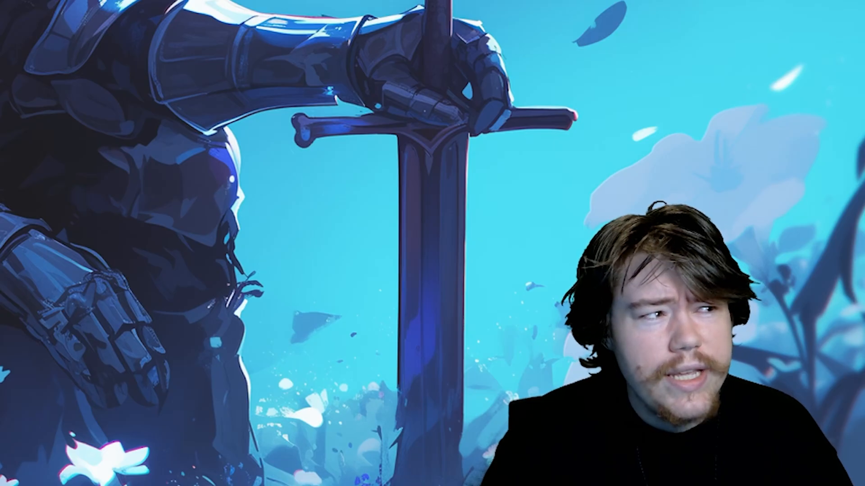
Step: Show and hide the web browser window a few times from the dock before switching to Files
click(9, 49)
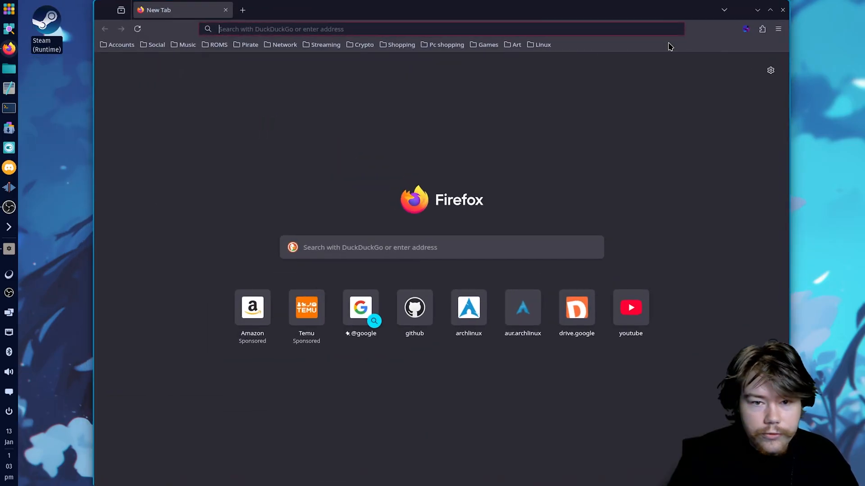
click(768, 10)
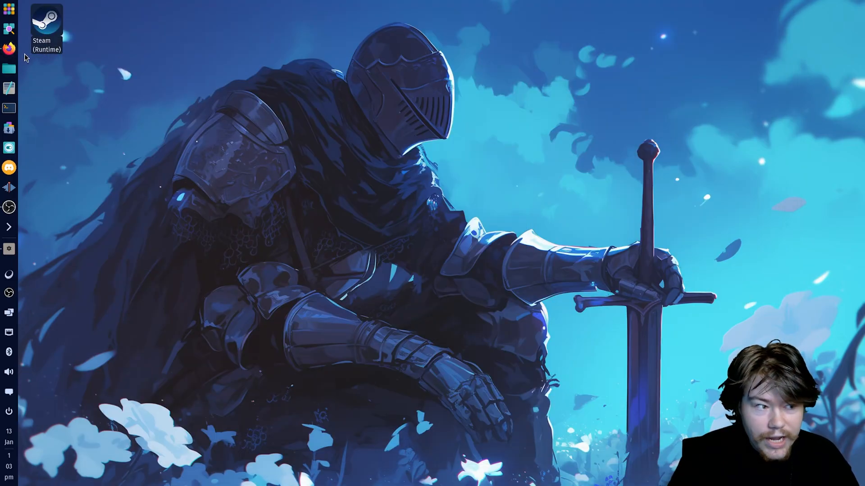
click(9, 48)
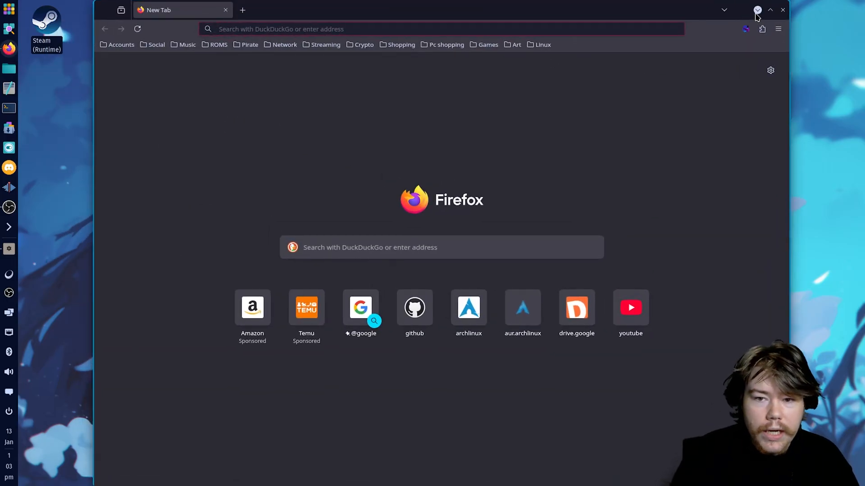
click(769, 10)
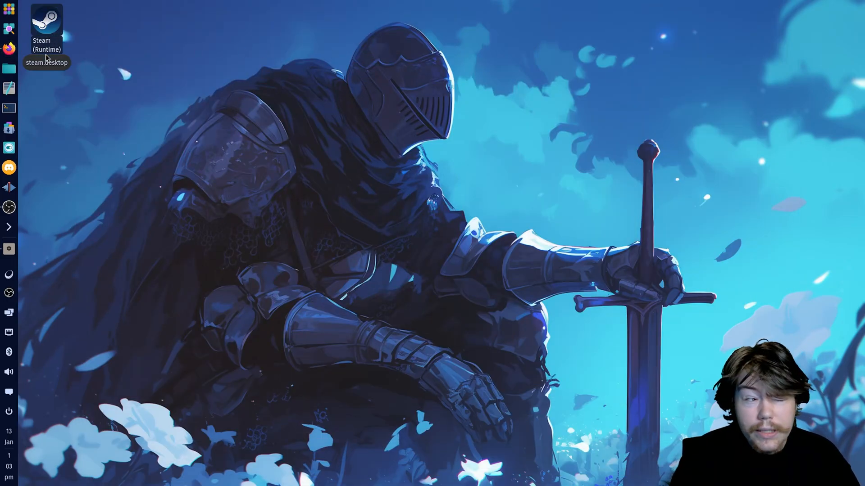
mouse_move(98, 75)
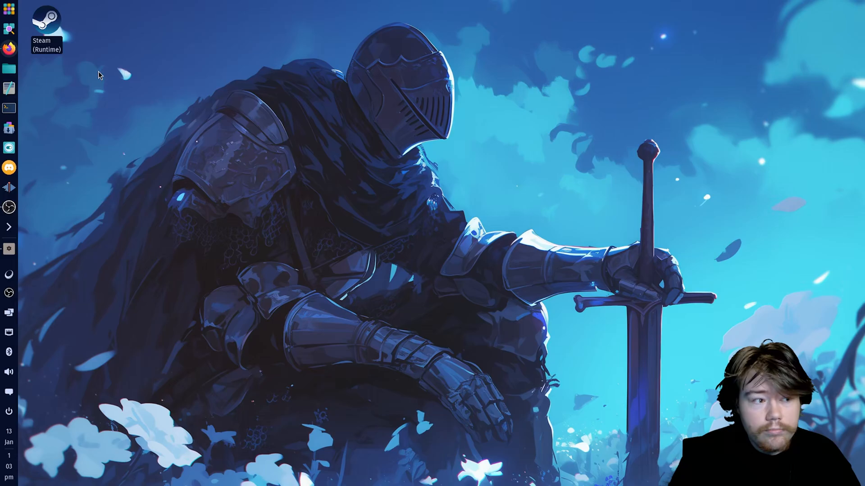
click(8, 48)
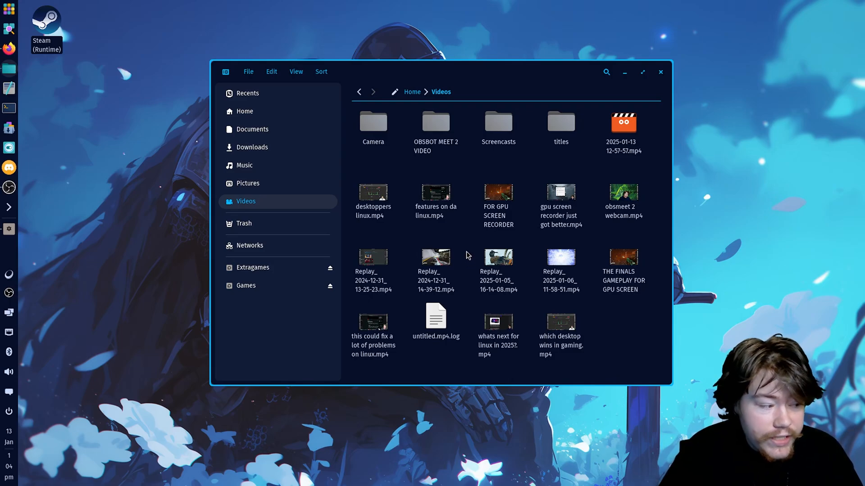
mouse_move(468, 250)
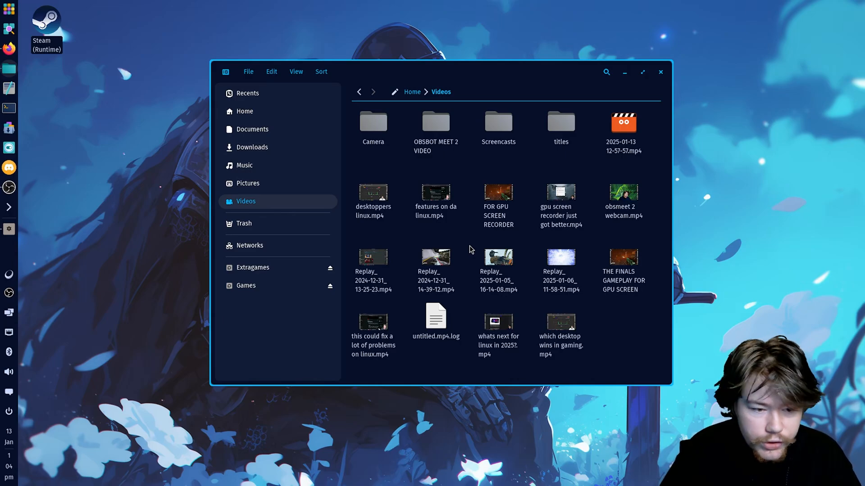
Step: Play Replay_2025-01-05_16-14-08.mp4 from Videos in COSMIC Media Player and enlarge its window
click(497, 270)
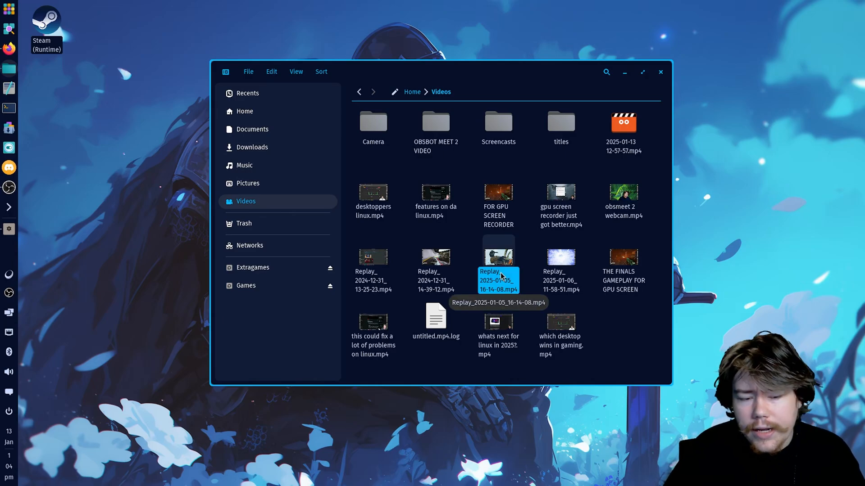
double_click(497, 255)
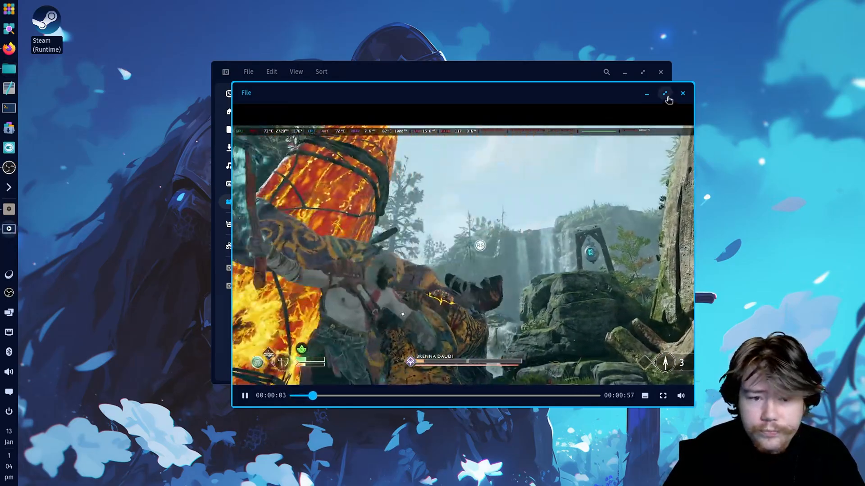
click(665, 93)
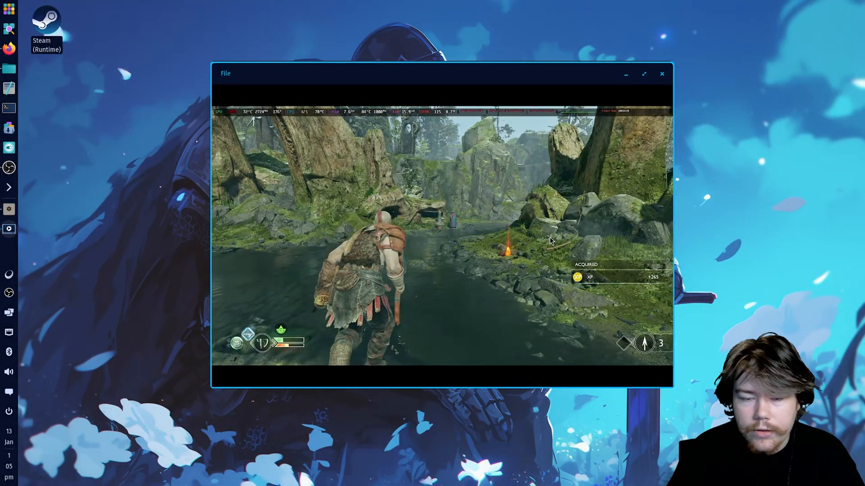
mouse_move(290, 69)
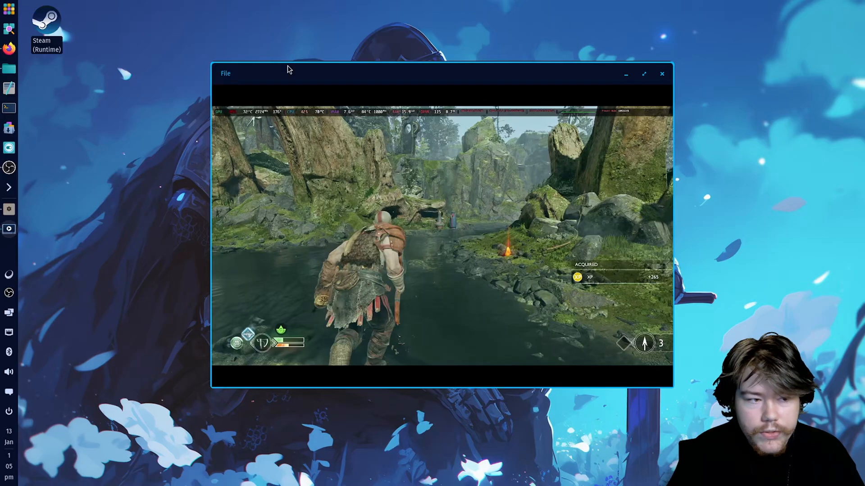
Step: Watch the gameplay replay, then close the player so only the knight wallpaper remains
click(225, 73)
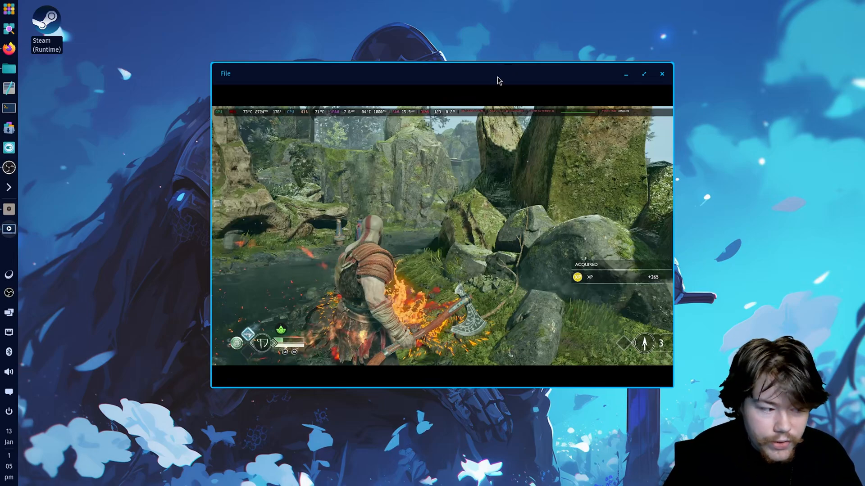
click(643, 73)
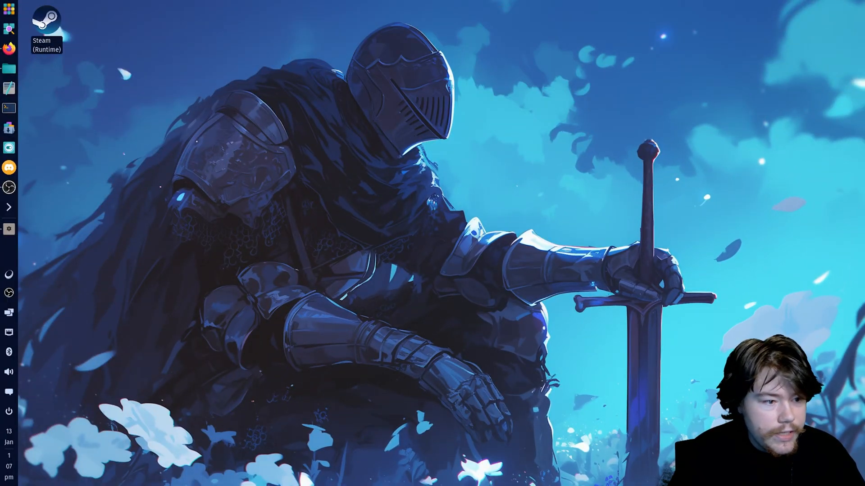
Step: Switch windows and land on the Desktop > Panel page of COSMIC Settings
key(Alt+Tab)
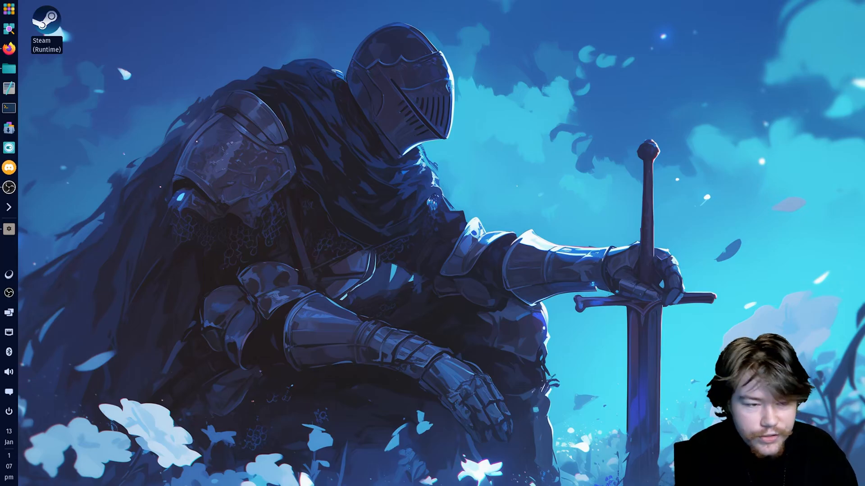
mouse_move(343, 252)
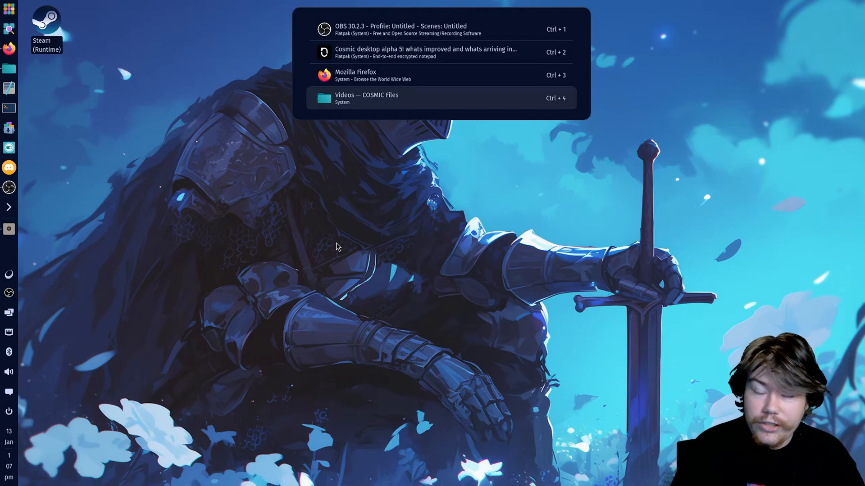
click(366, 98)
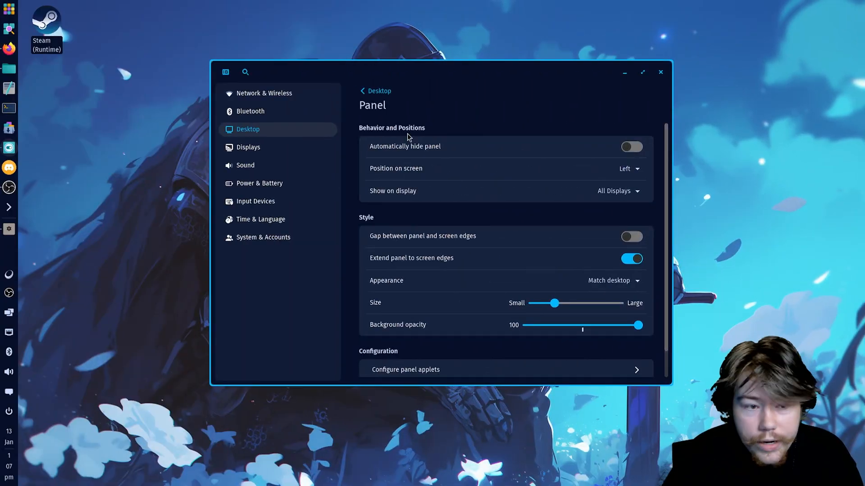
Step: Show the Displays page and select the 24.3" DP-3 external display tab
click(247, 147)
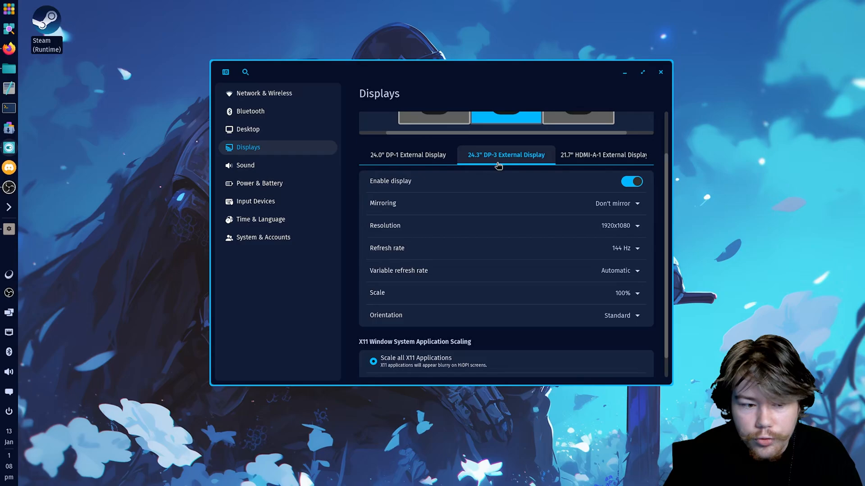
mouse_move(420, 276)
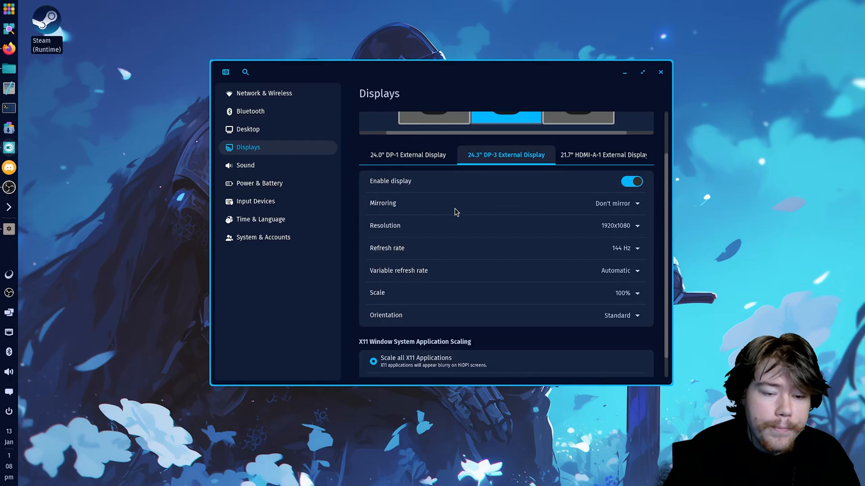
click(660, 72)
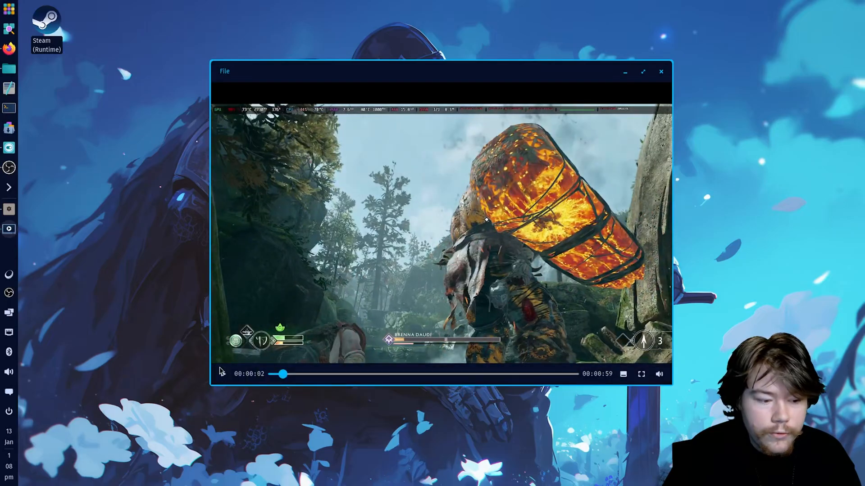
Step: Close the replay player, returning to the Videos folder with Replay_2025-01-05 highlighted
click(641, 374)
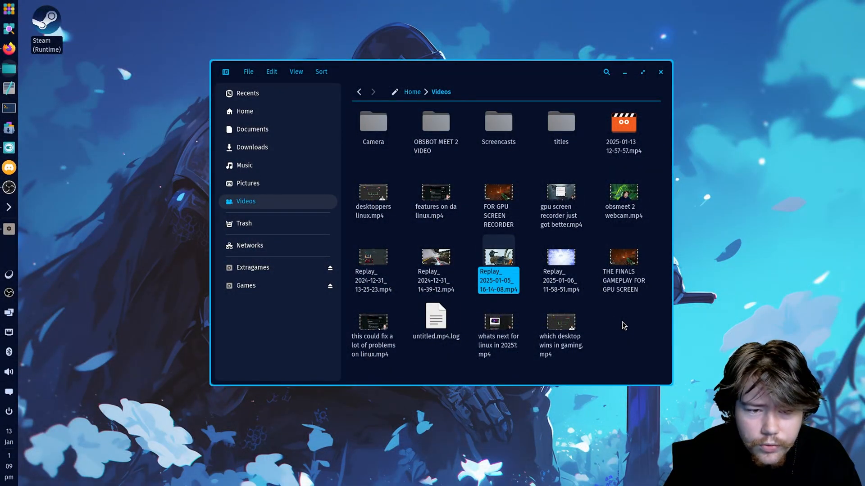
mouse_move(612, 86)
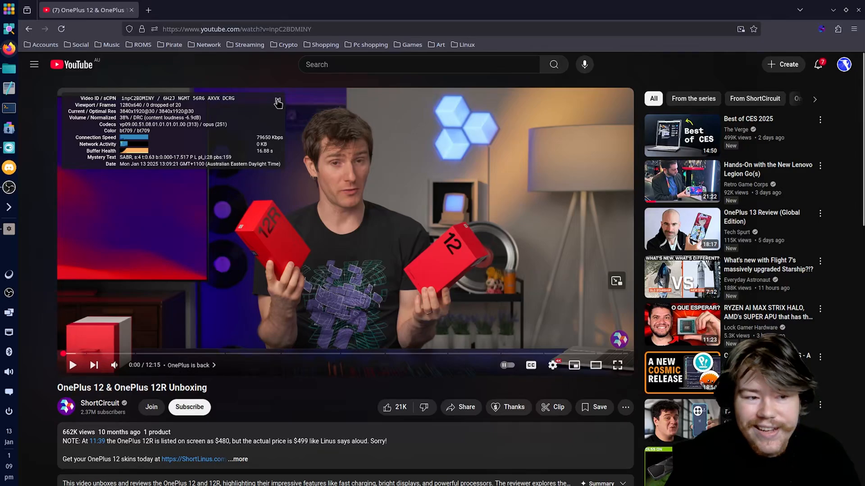
Step: Dismiss the stats overlay on the OnePlus 12 unboxing video and pause then resume it
click(617, 365)
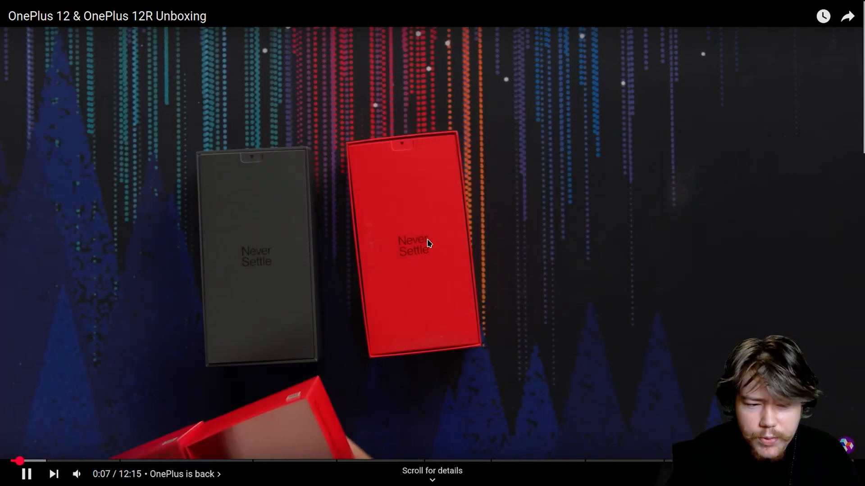
click(26, 474)
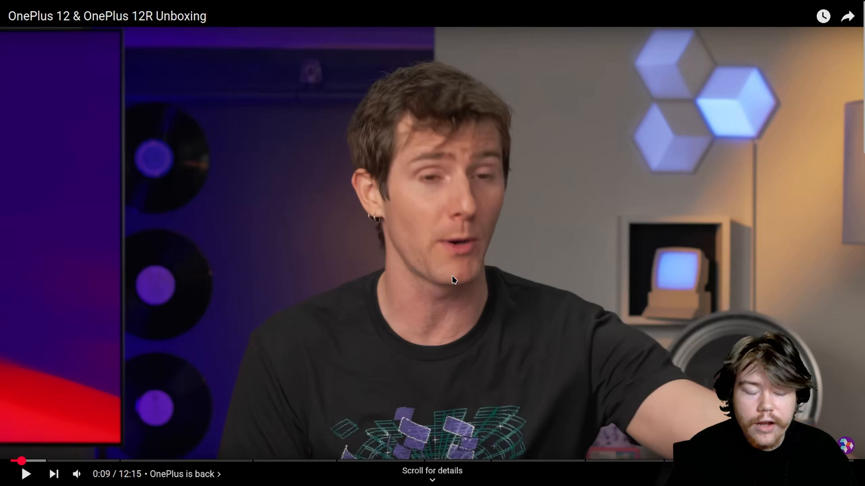
mouse_move(452, 284)
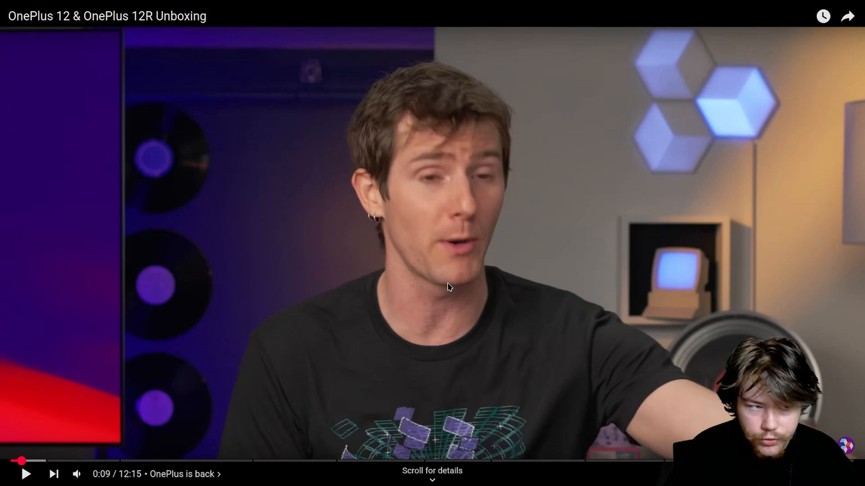
click(26, 473)
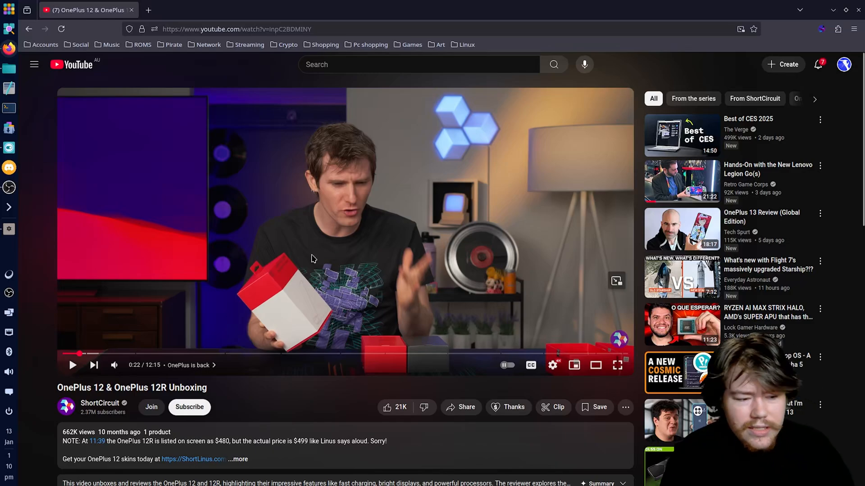
Step: Exit full-screen playback with Esc and scroll down the normal YouTube watch page
click(617, 364)
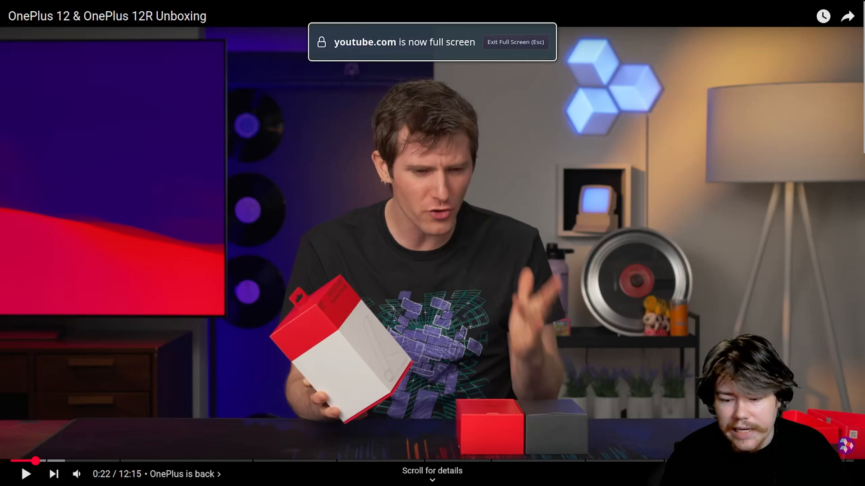
key(Escape)
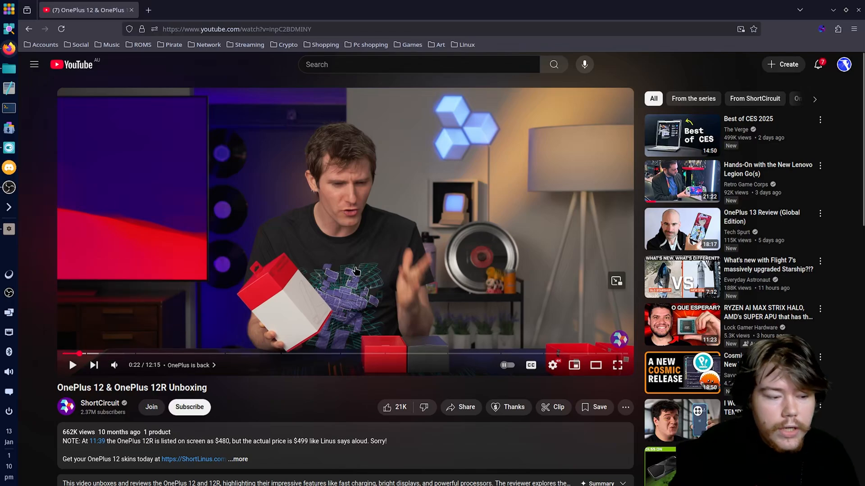
mouse_move(399, 261)
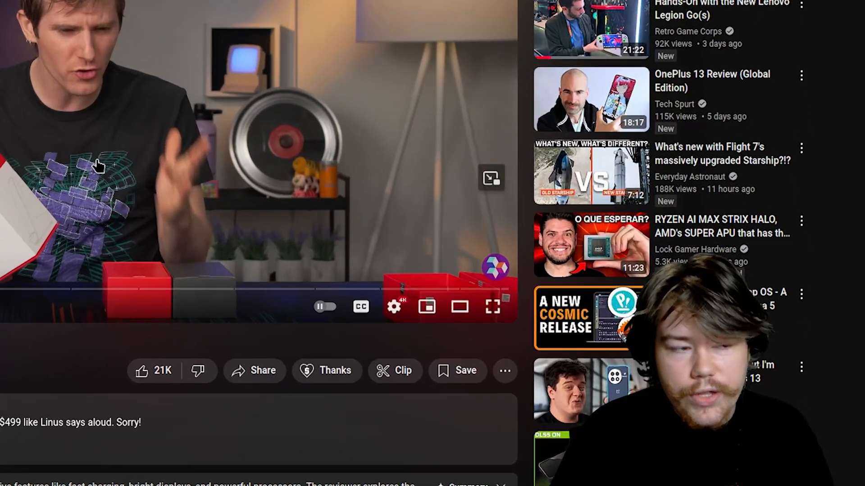
scroll(down, 3)
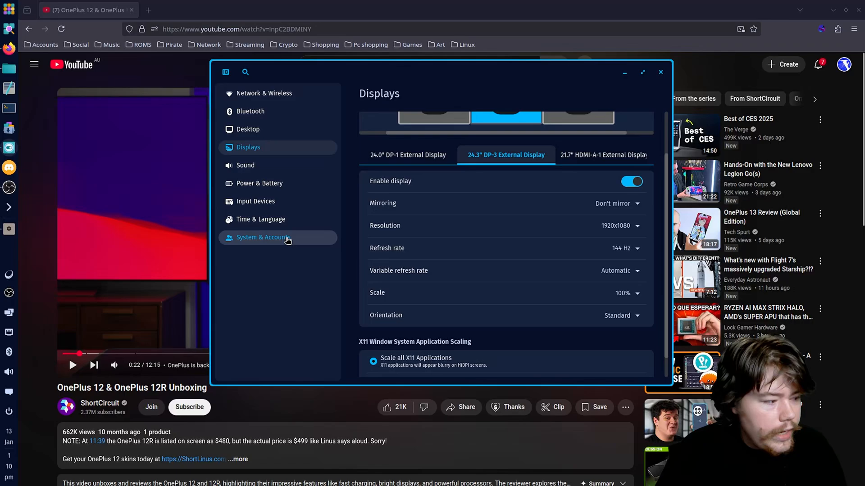
Step: Go to System & Accounts > Users and expand, collapse, then re-expand the first account's details
click(262, 236)
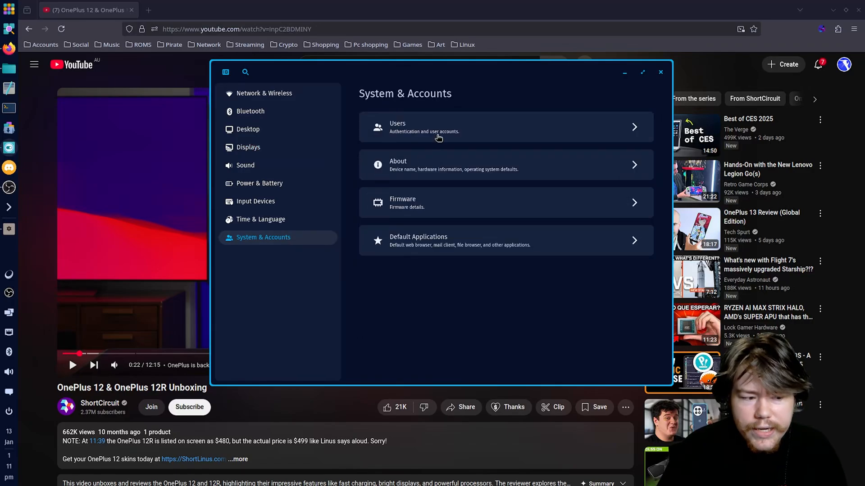
click(505, 127)
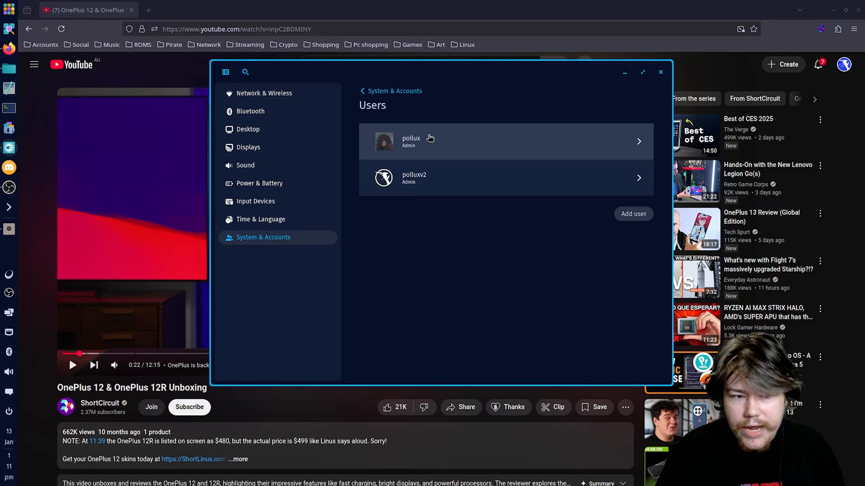
mouse_move(448, 146)
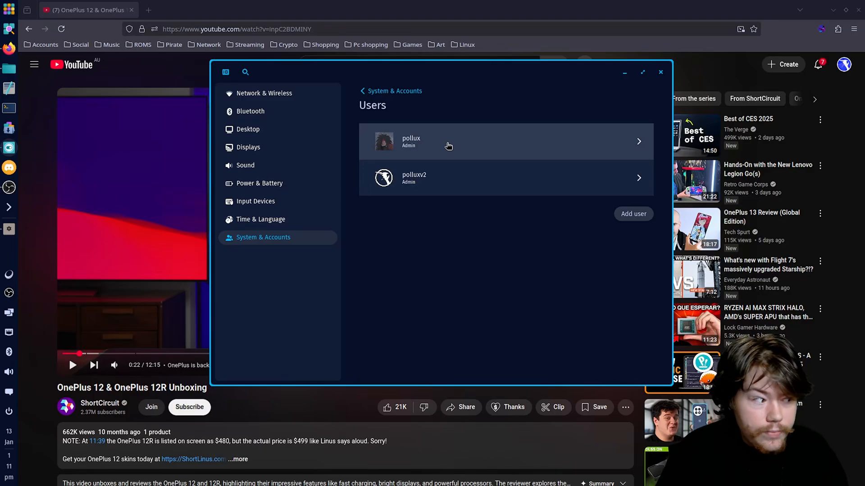
click(448, 141)
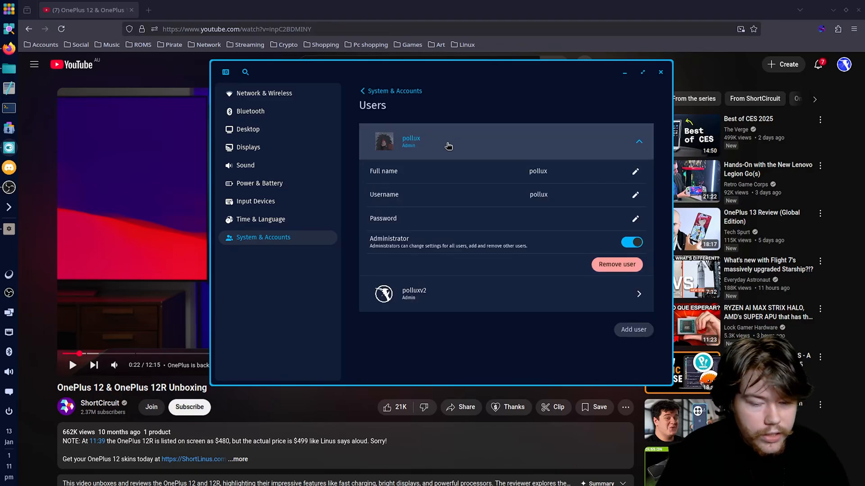
click(448, 141)
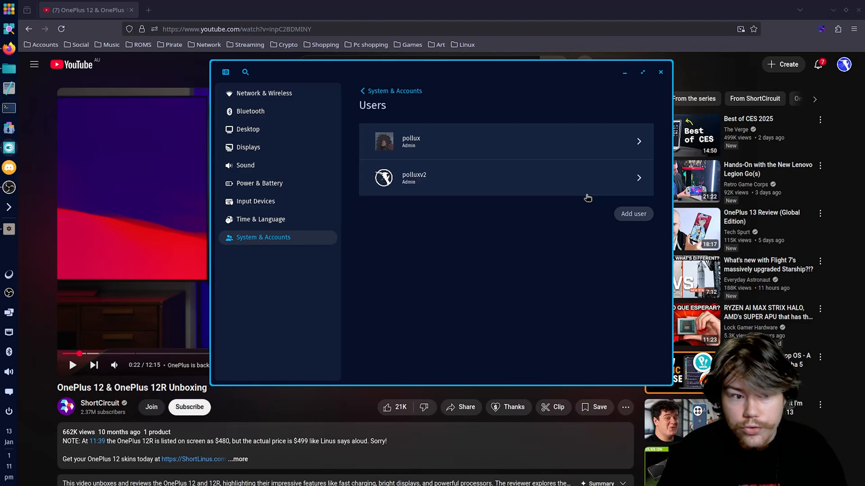
click(496, 177)
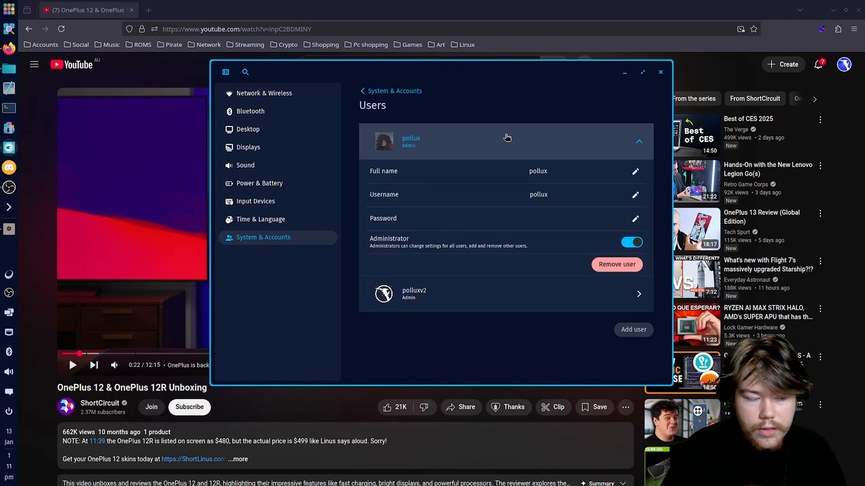
Step: Bring up the Add user form, focus its password field, then cancel without creating anyone
click(633, 329)
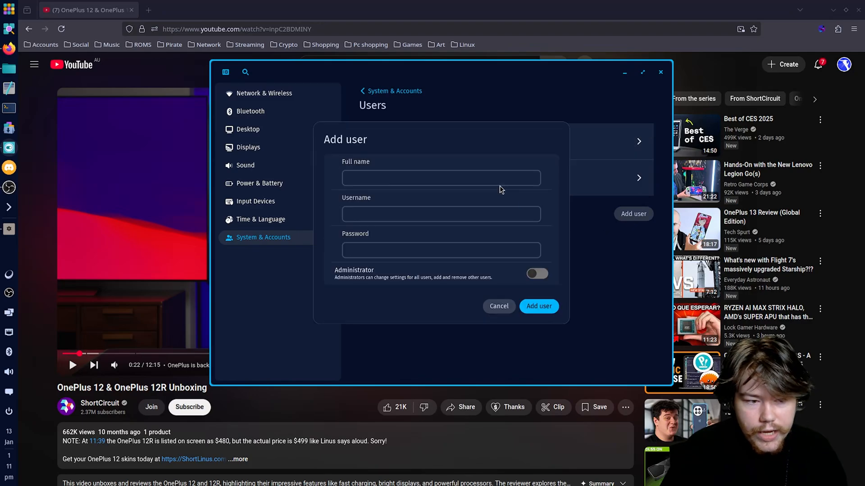
click(440, 249)
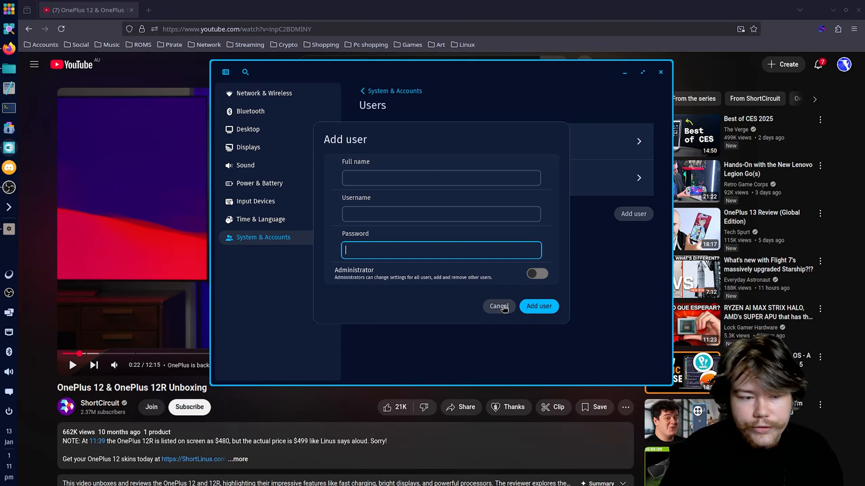
click(236, 28)
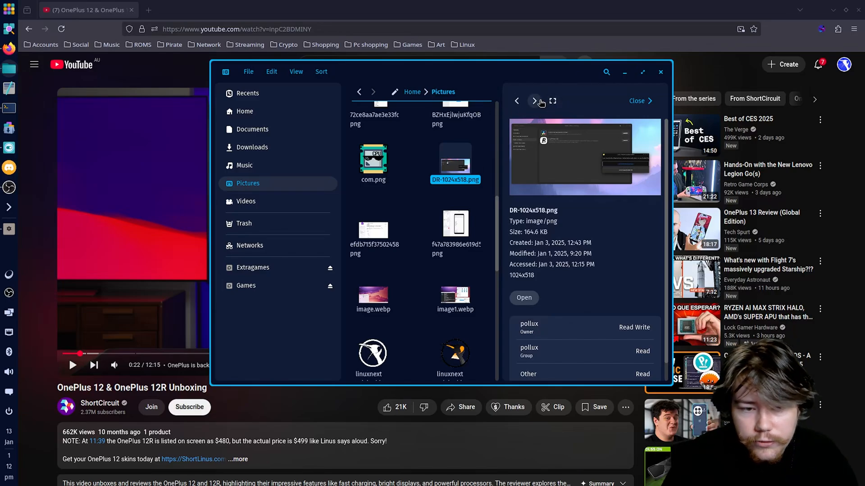
Step: Step through the Pictures previews to nobara-tweak-tool-1024x576.png and show it in gallery view
click(373, 295)
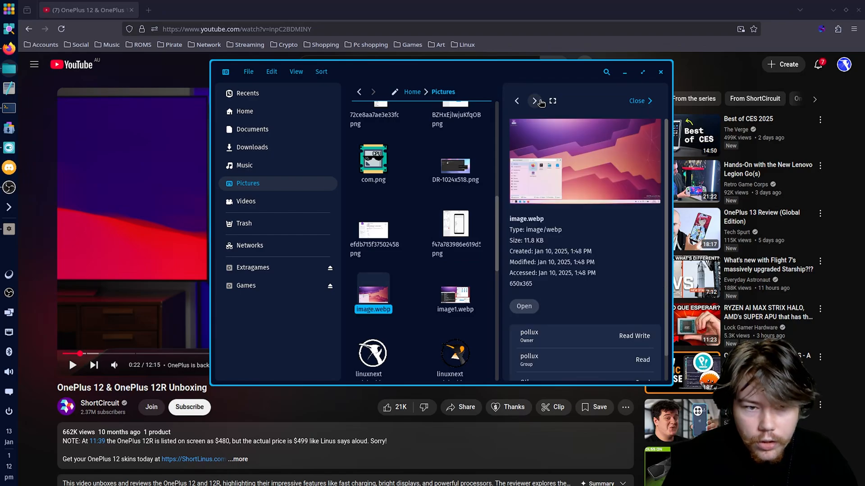
click(533, 101)
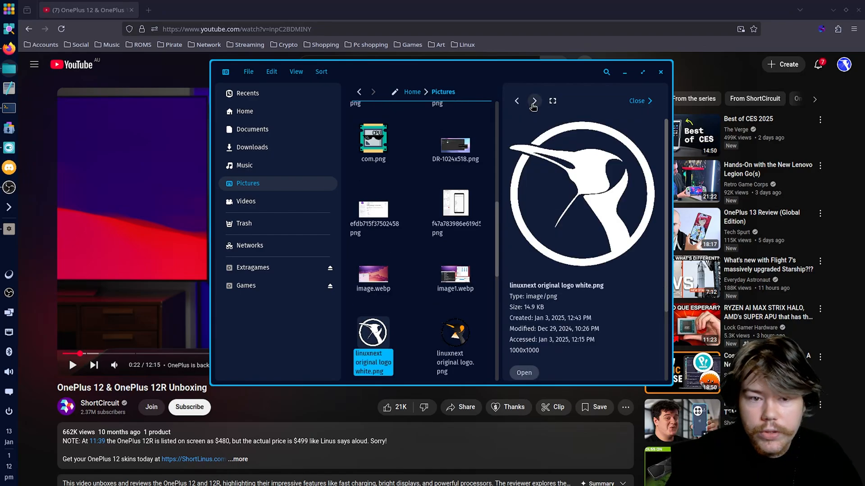
click(533, 101)
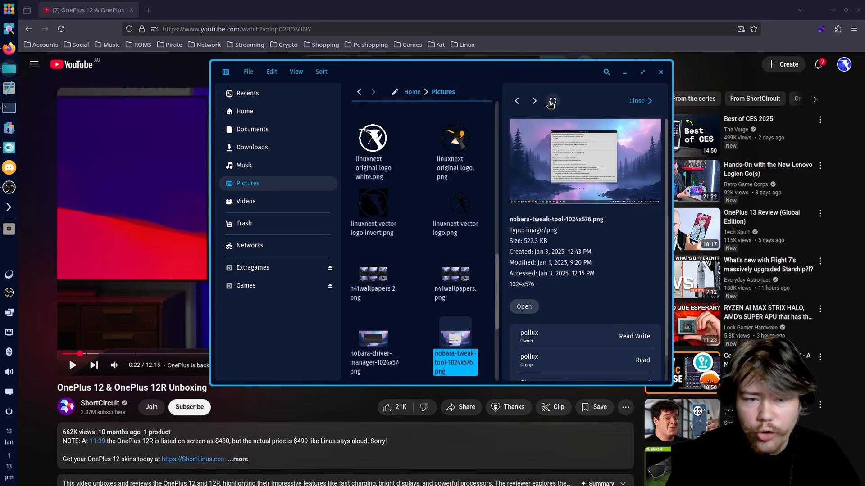
click(296, 71)
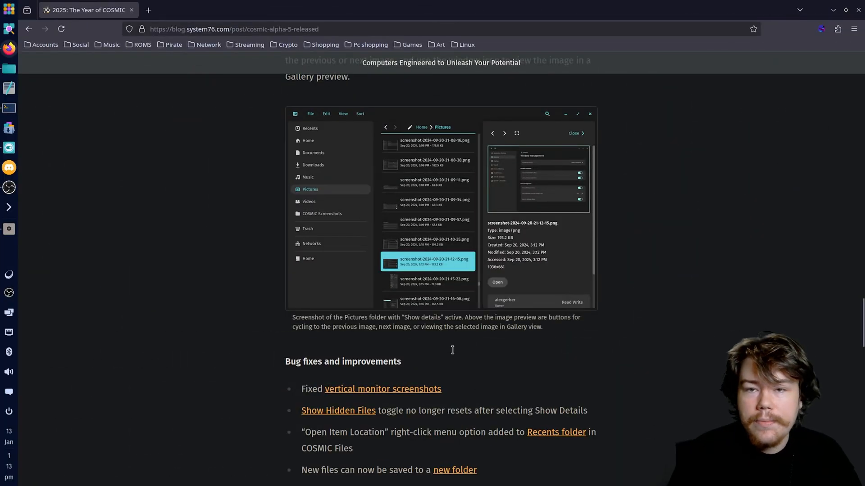
mouse_move(460, 340)
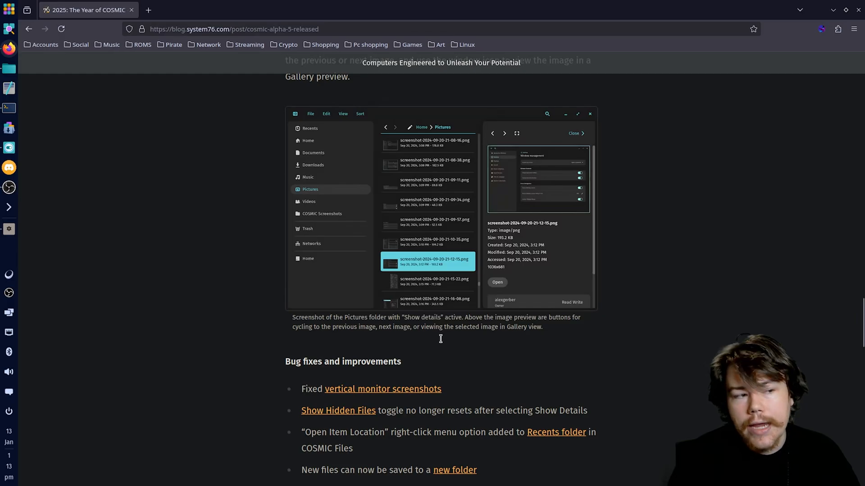
mouse_move(439, 335)
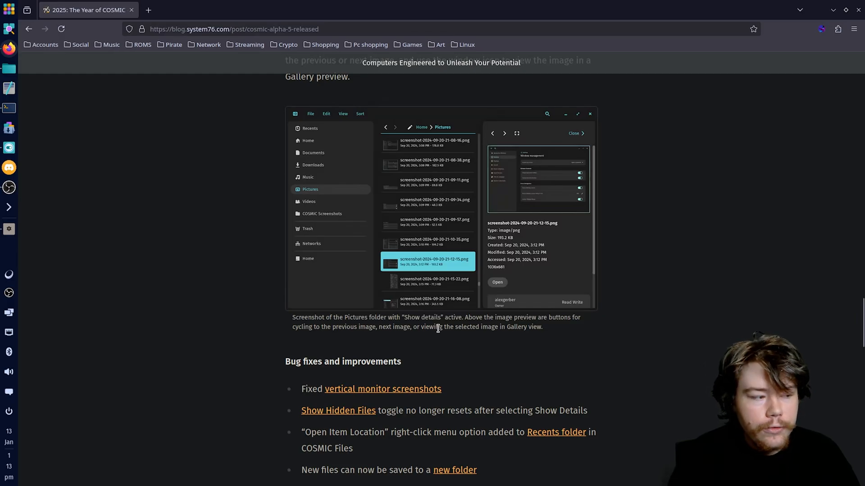
Step: Scroll the COSMIC Alpha 5 blog post down to the Bug fixes and improvements list through COSMIC Settings
scroll(down, 3)
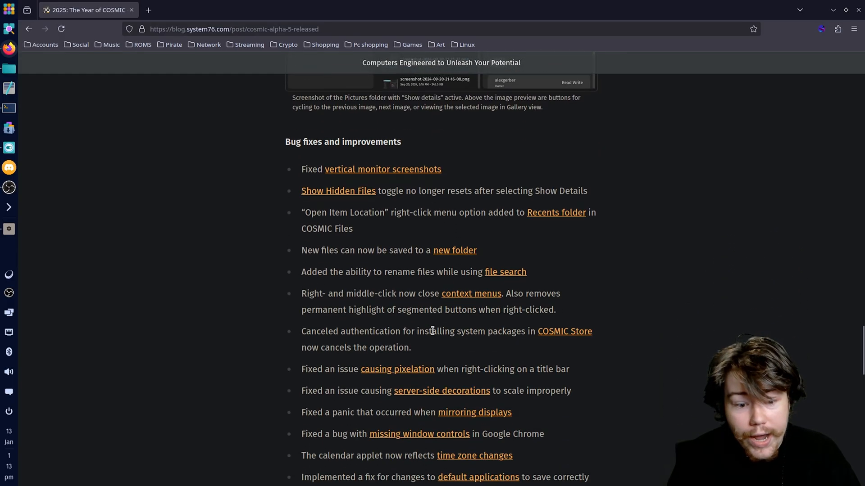
scroll(down, 3)
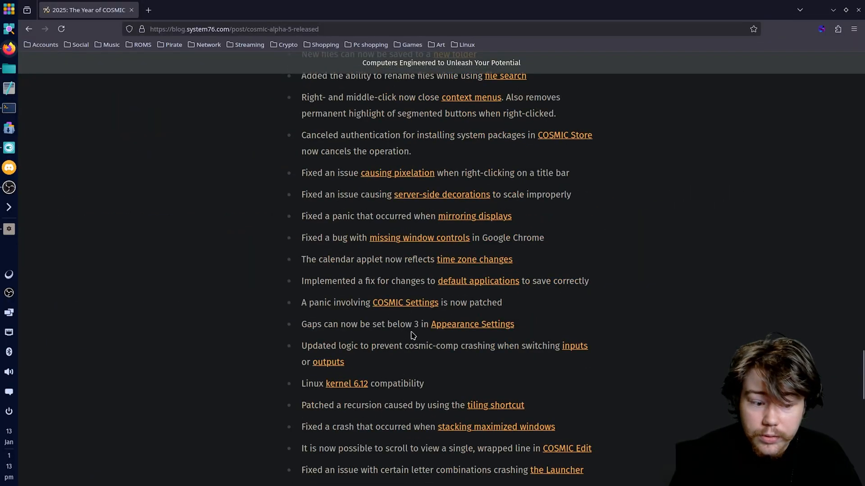
scroll(down, 3)
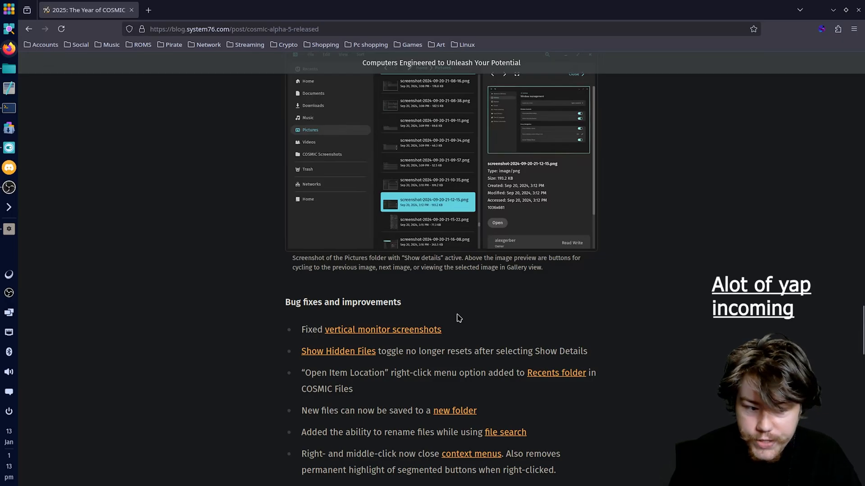
mouse_move(483, 283)
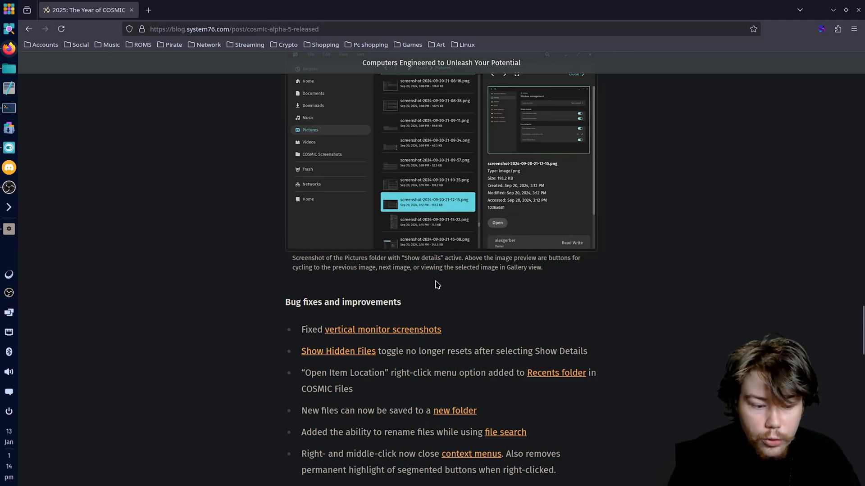
scroll(down, 3)
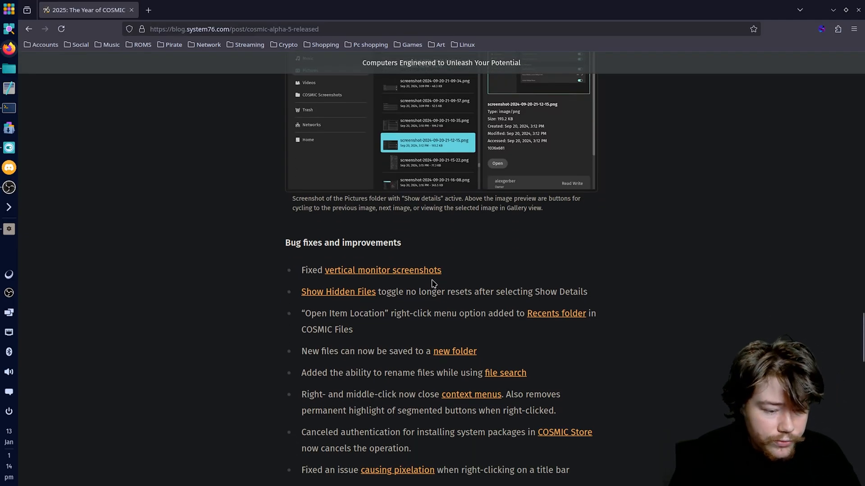
scroll(down, 3)
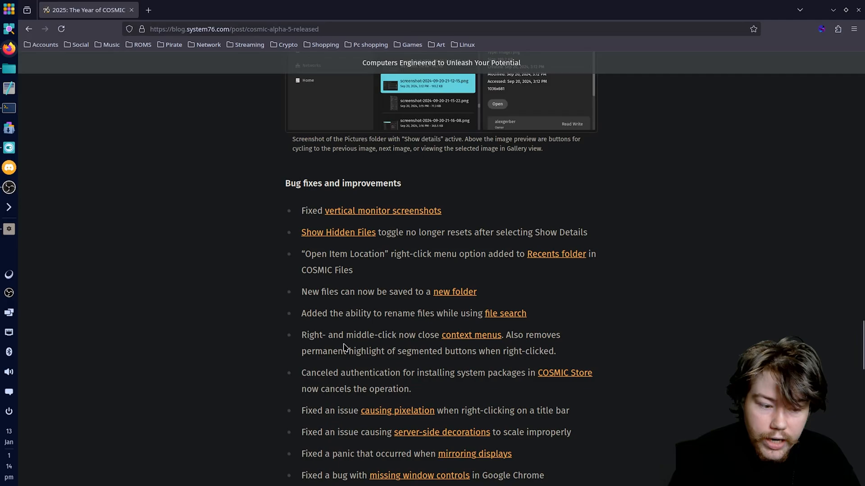
mouse_move(463, 346)
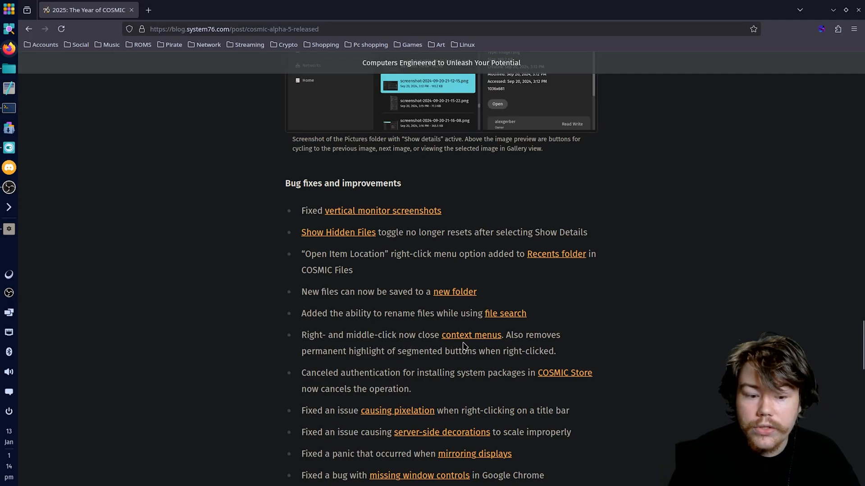
mouse_move(540, 346)
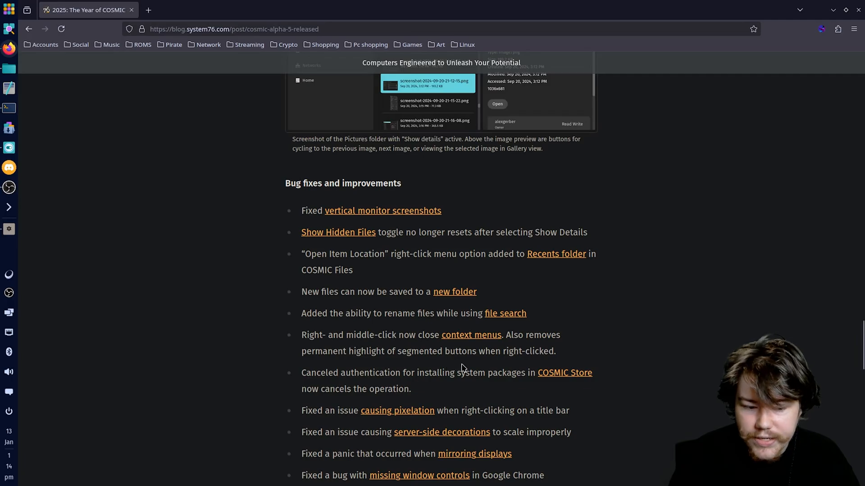
scroll(down, 3)
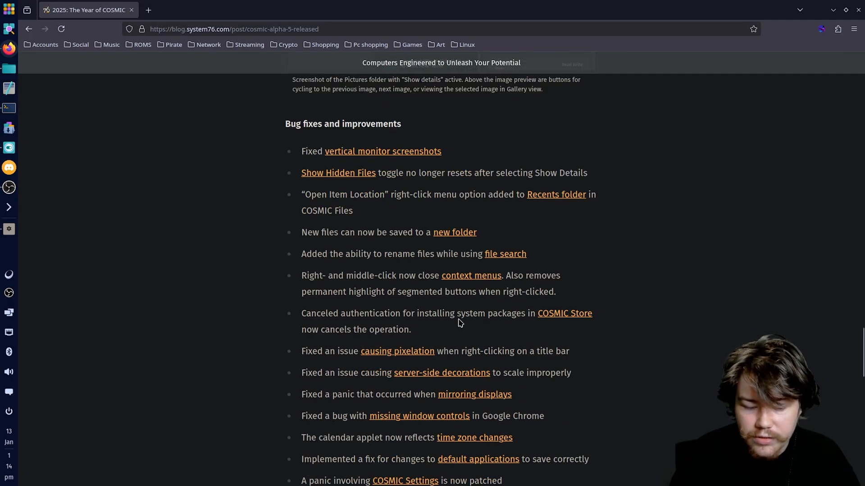
mouse_move(494, 329)
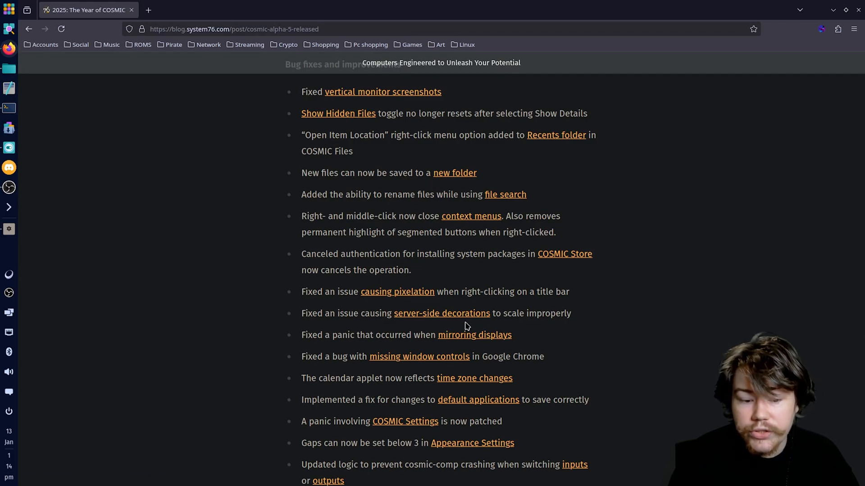
mouse_move(503, 349)
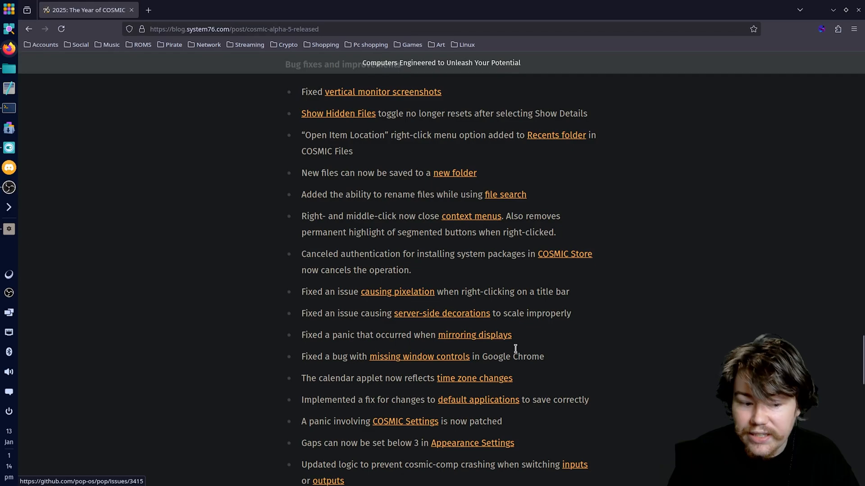
mouse_move(552, 348)
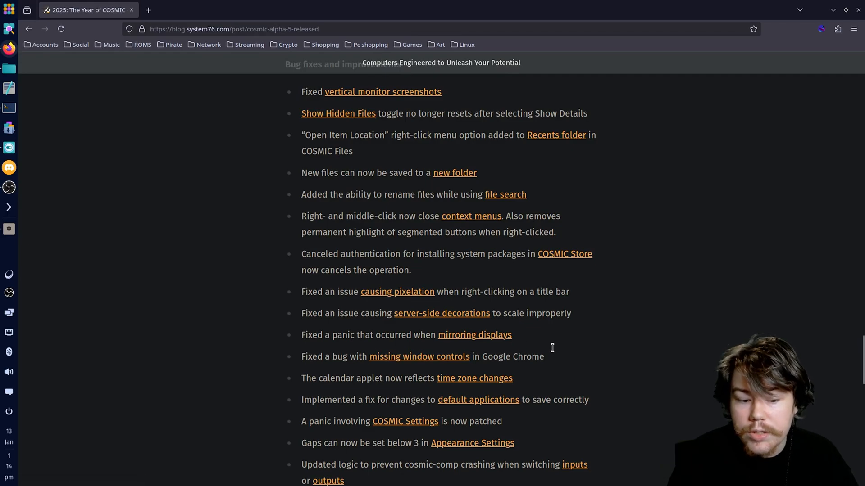
Step: Scroll further down the bug-fix list past the Terminal and Find Text fixes to the Keyboard LEDs entry
scroll(down, 3)
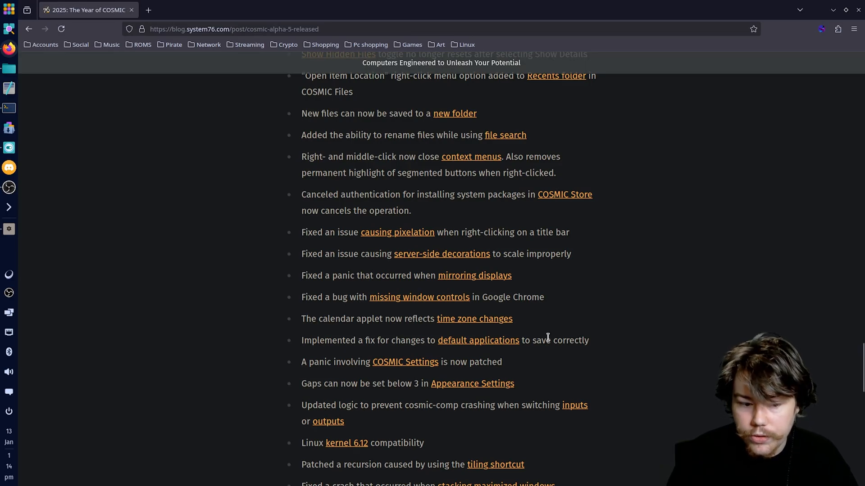
scroll(down, 3)
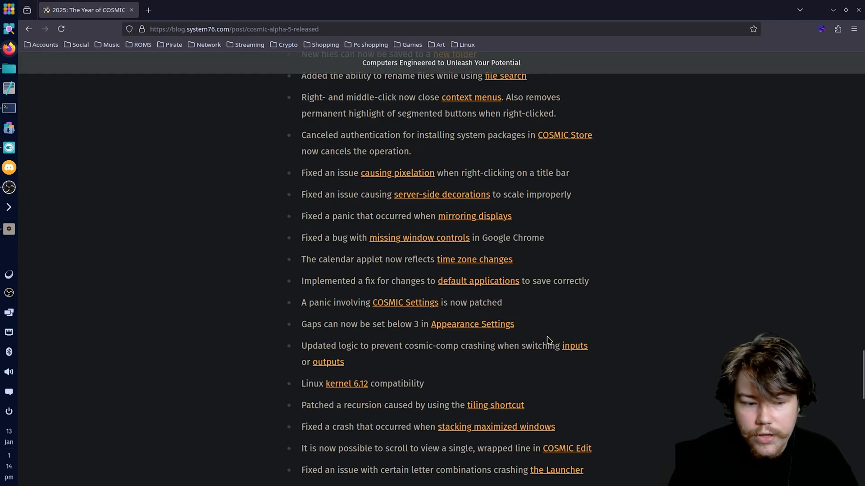
scroll(down, 3)
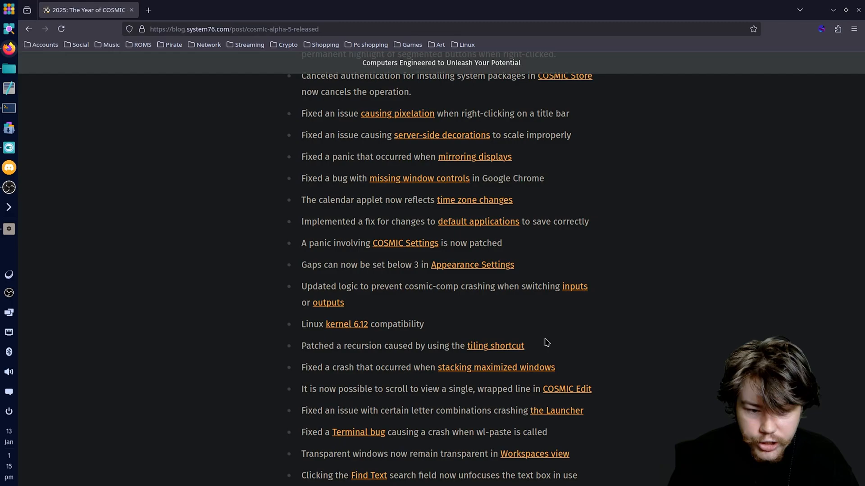
scroll(down, 3)
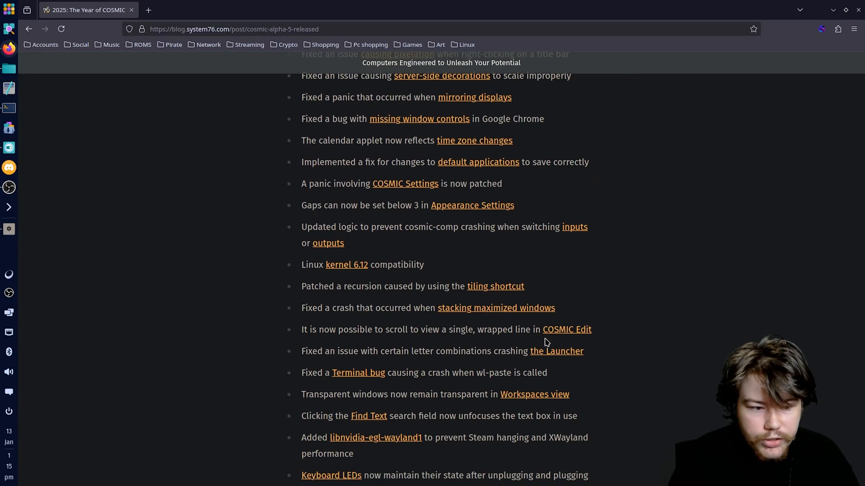
mouse_move(566, 330)
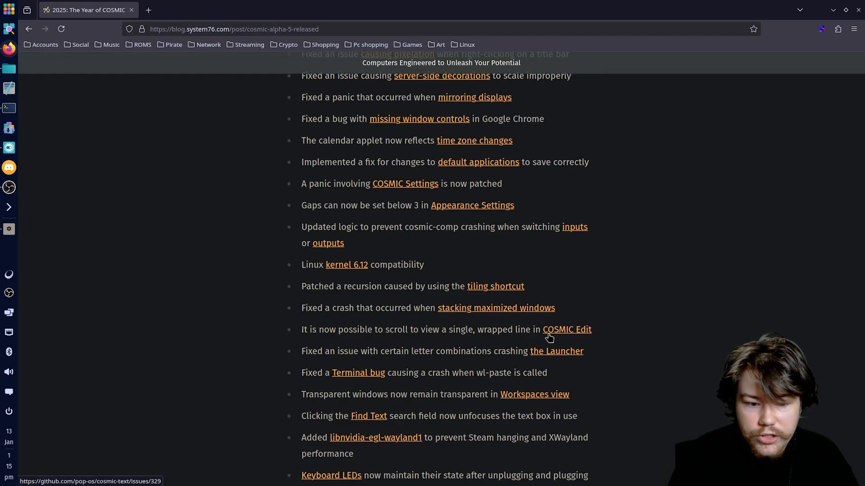
scroll(down, 3)
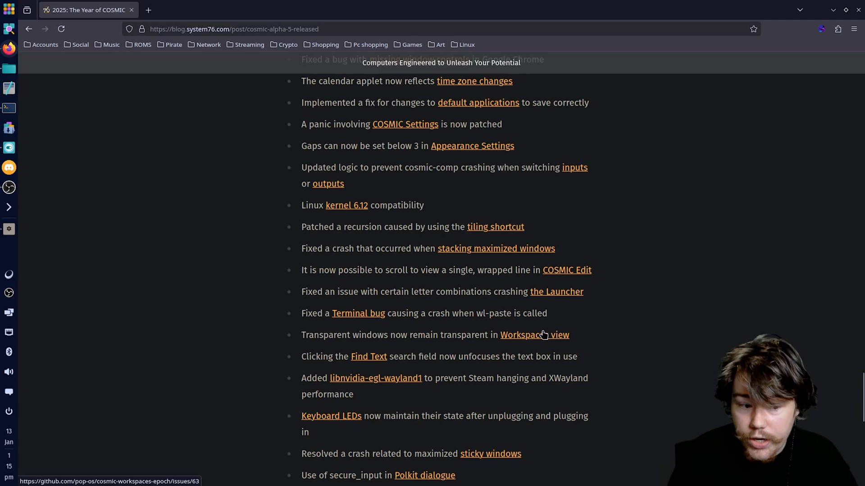
mouse_move(544, 333)
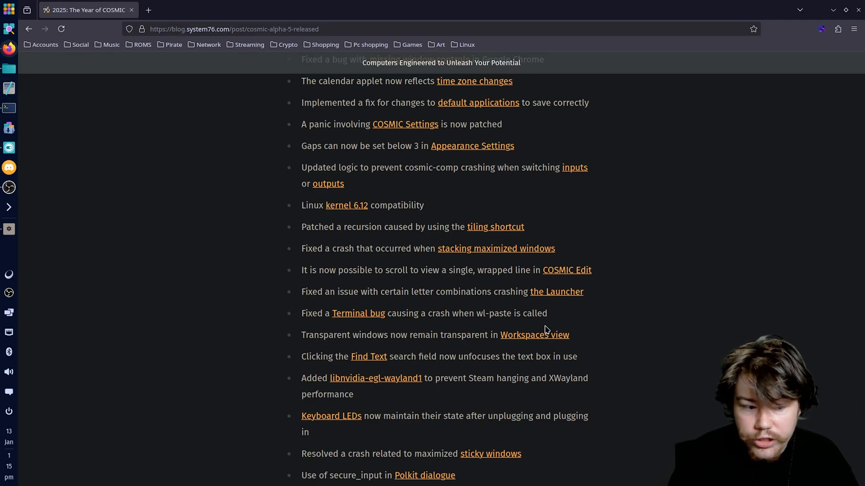
mouse_move(519, 335)
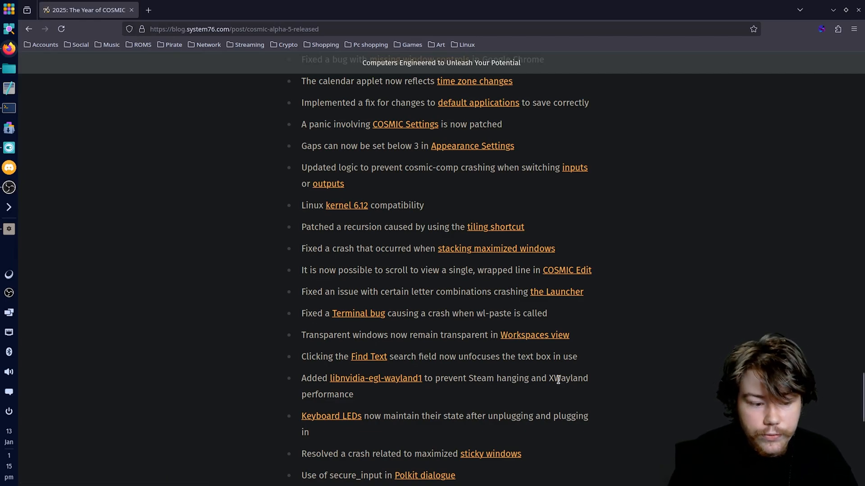
scroll(down, 3)
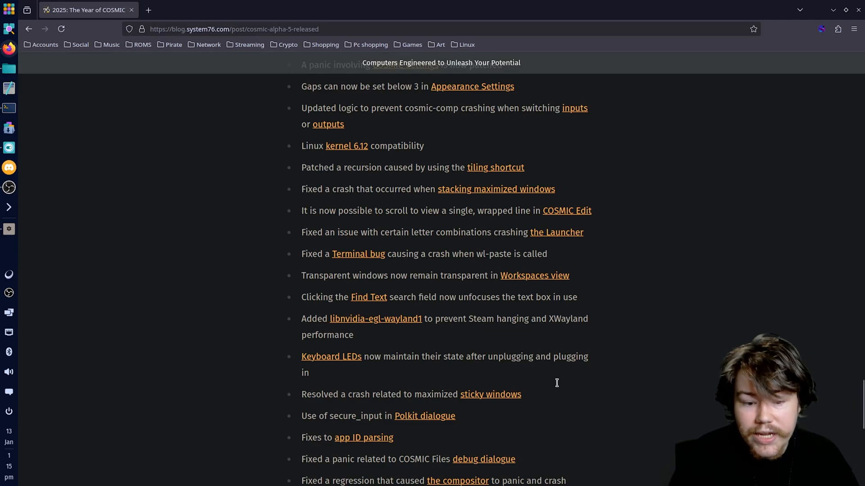
scroll(down, 3)
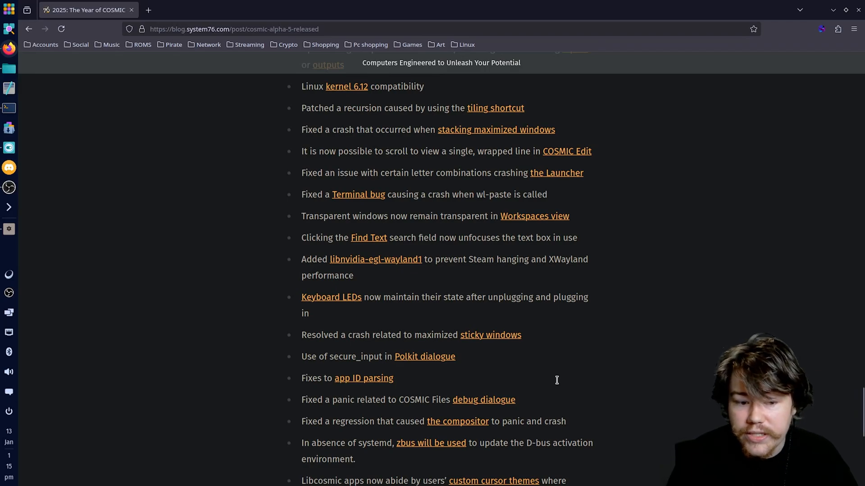
mouse_move(551, 371)
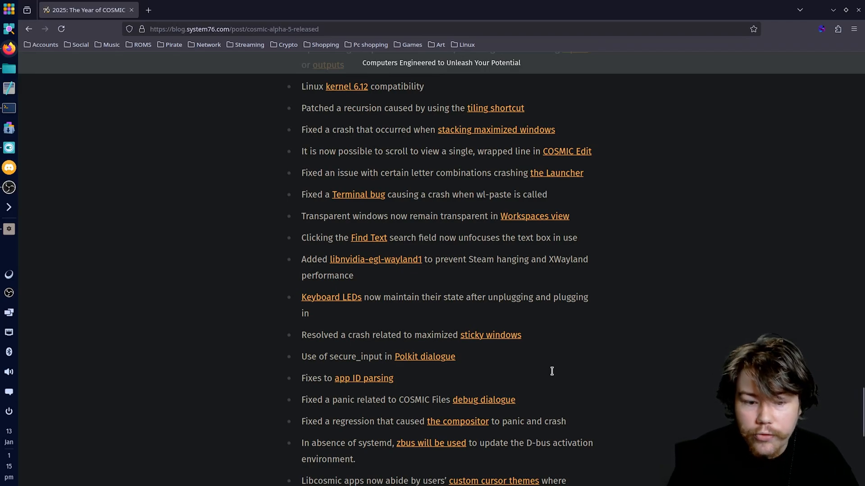
mouse_move(558, 367)
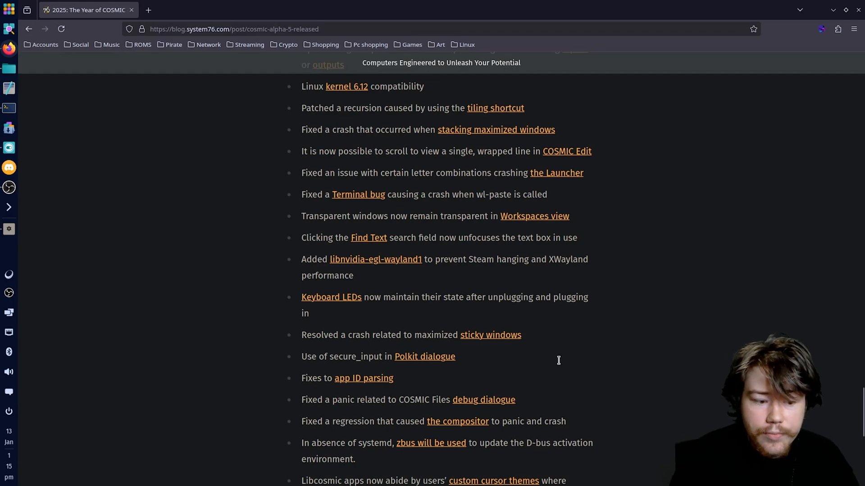
scroll(down, 3)
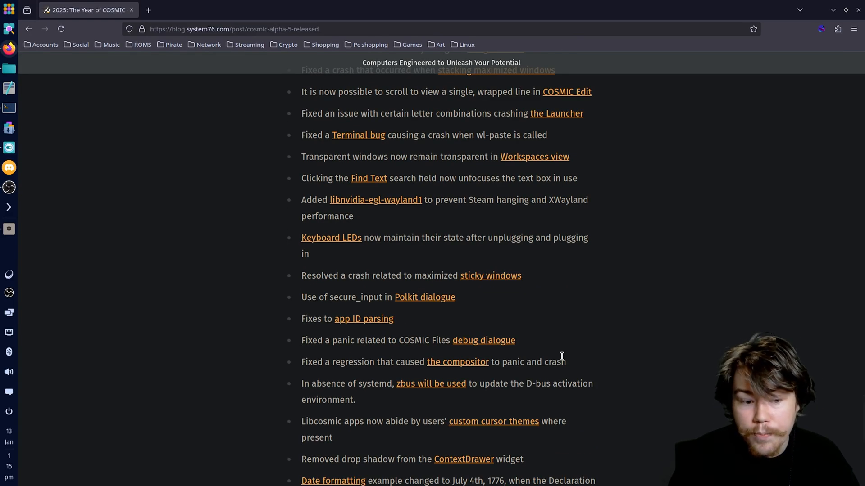
scroll(down, 3)
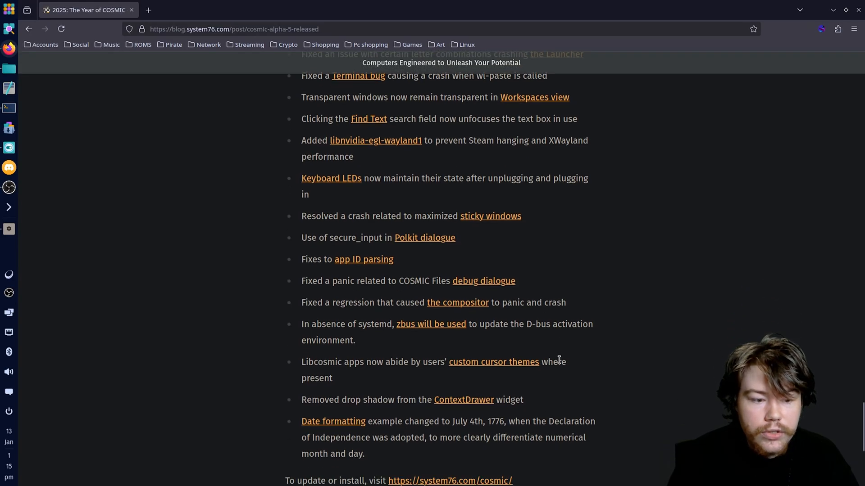
mouse_move(560, 355)
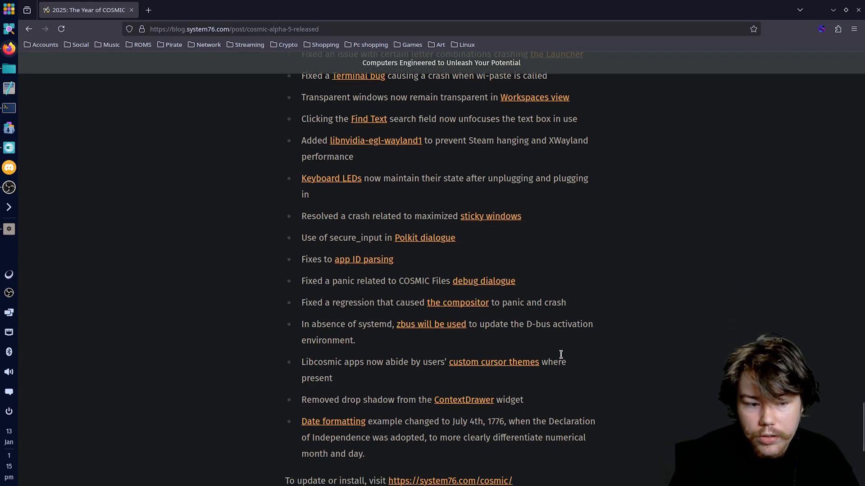
mouse_move(568, 341)
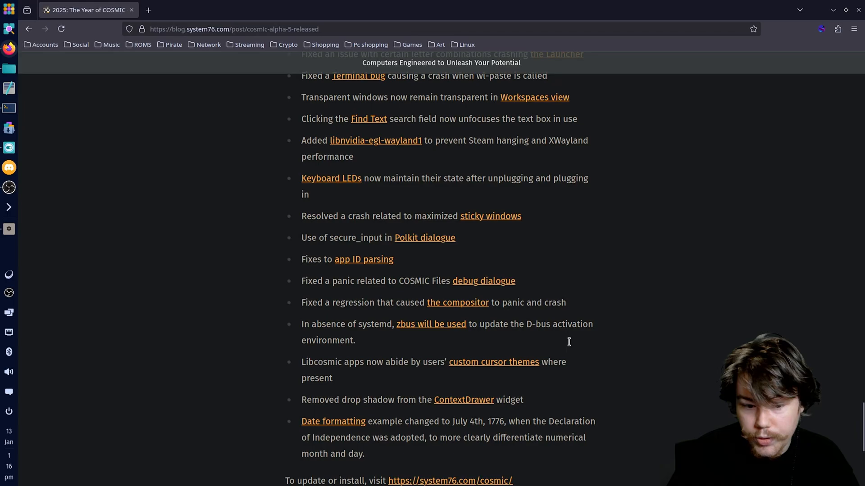
scroll(down, 3)
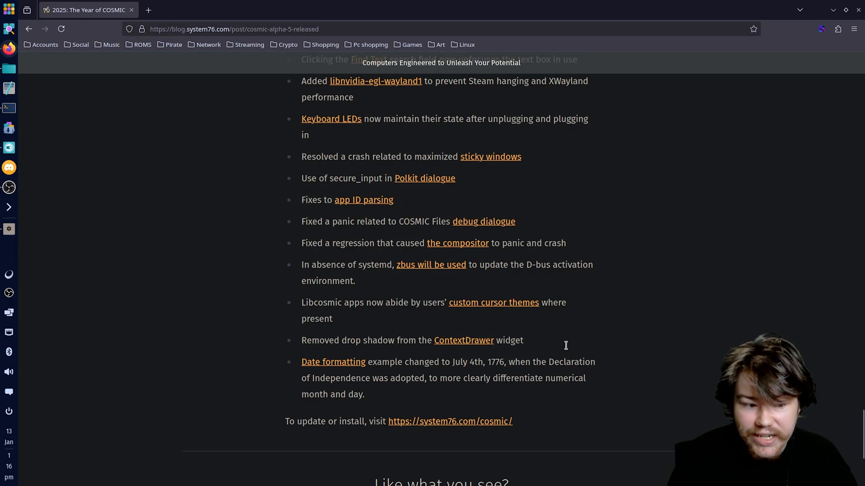
scroll(down, 3)
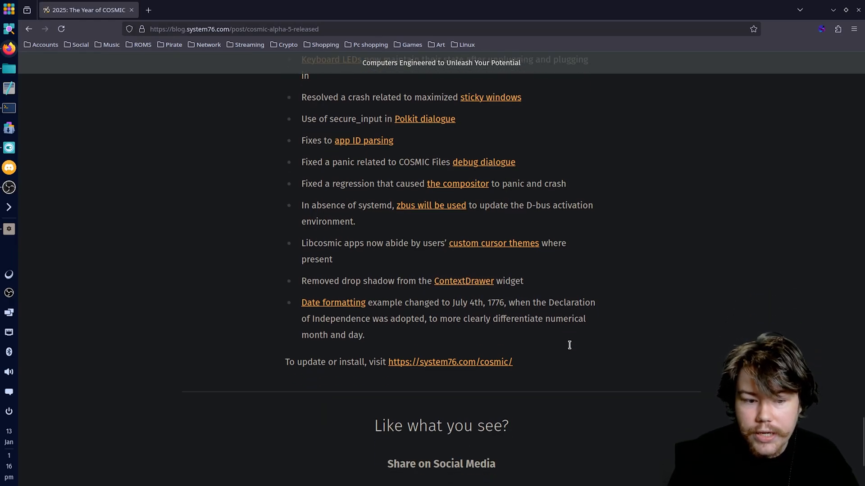
mouse_move(540, 341)
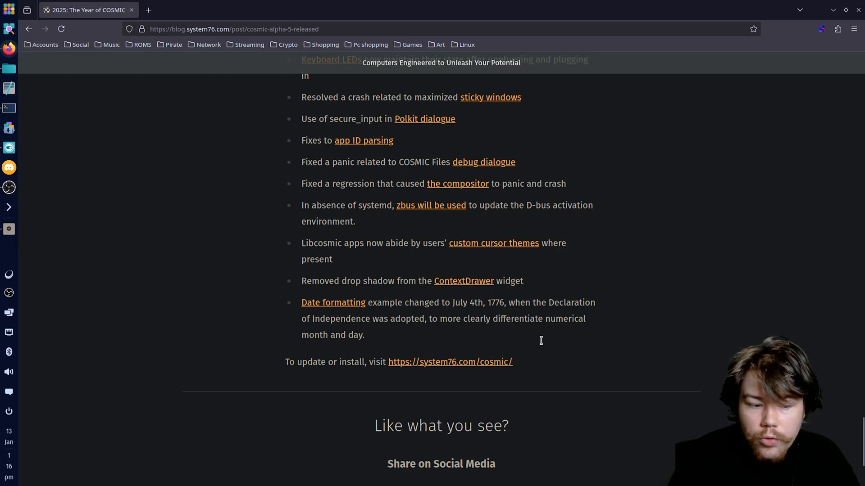
mouse_move(544, 334)
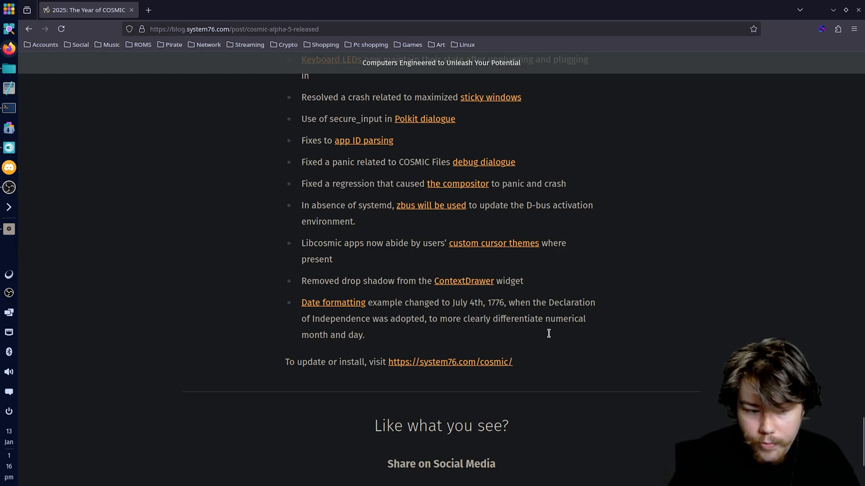
mouse_move(530, 324)
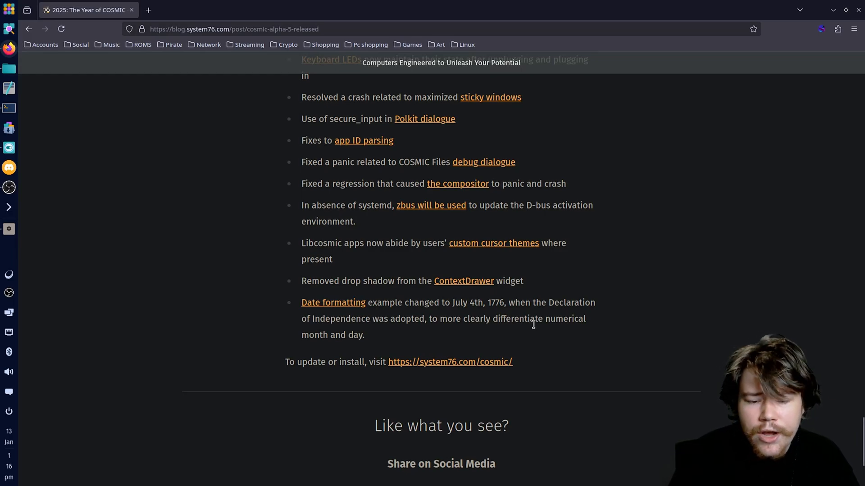
mouse_move(544, 324)
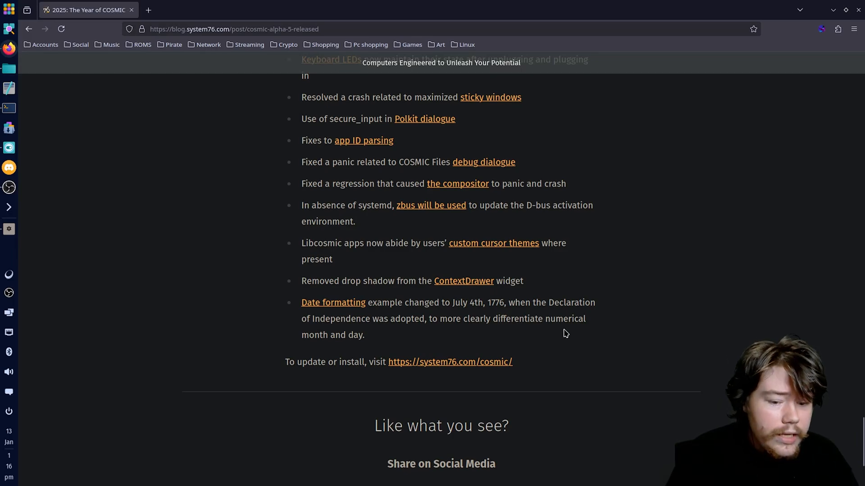
mouse_move(569, 333)
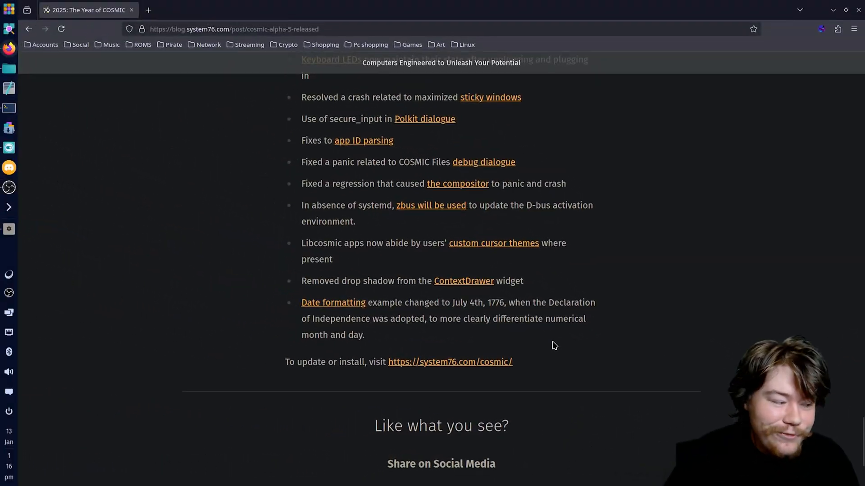
scroll(up, 3)
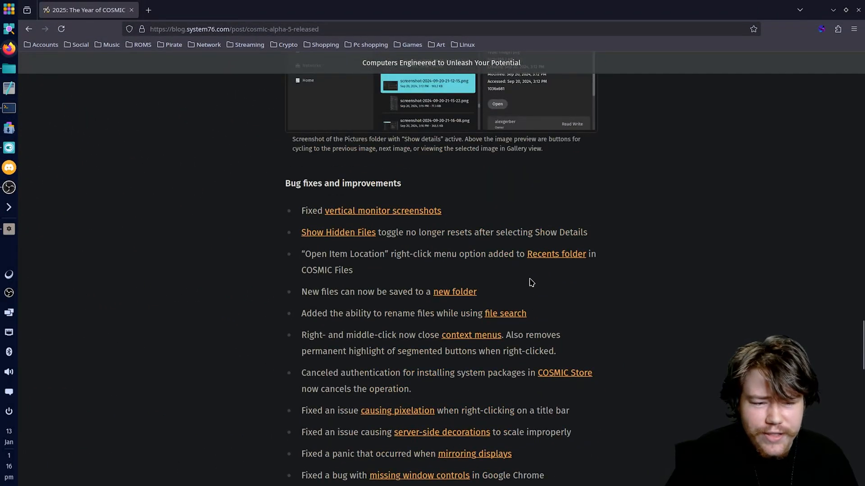
scroll(down, 3)
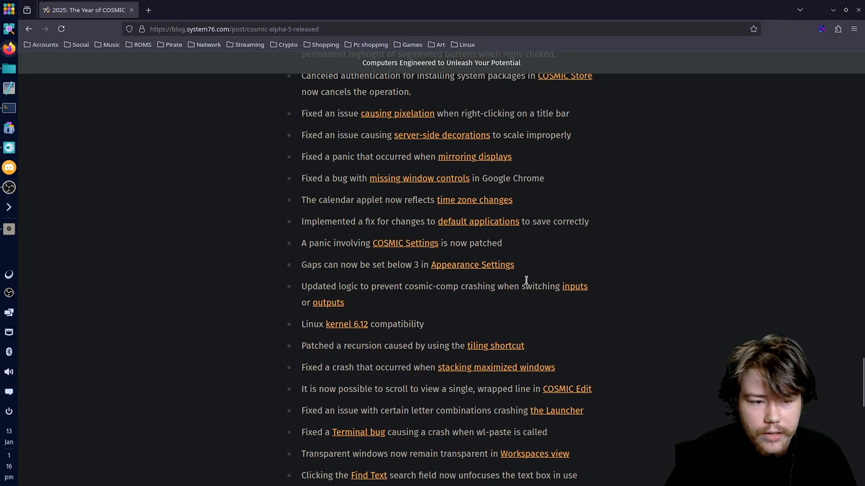
mouse_move(512, 282)
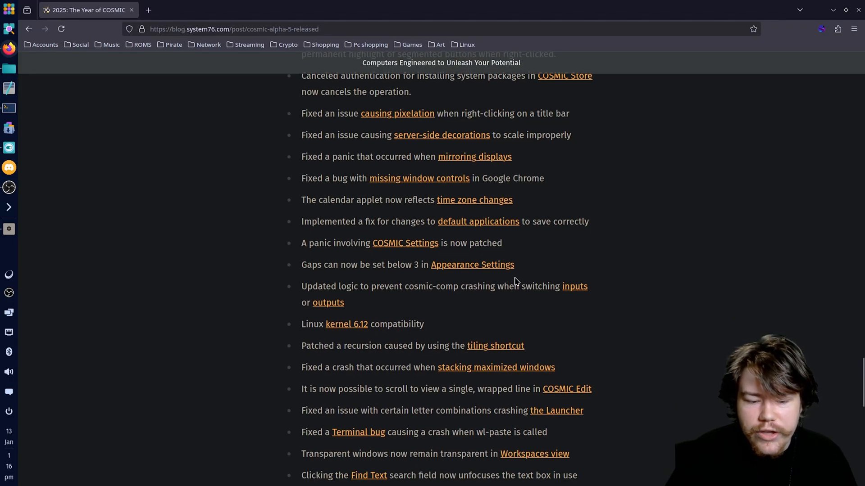
mouse_move(510, 283)
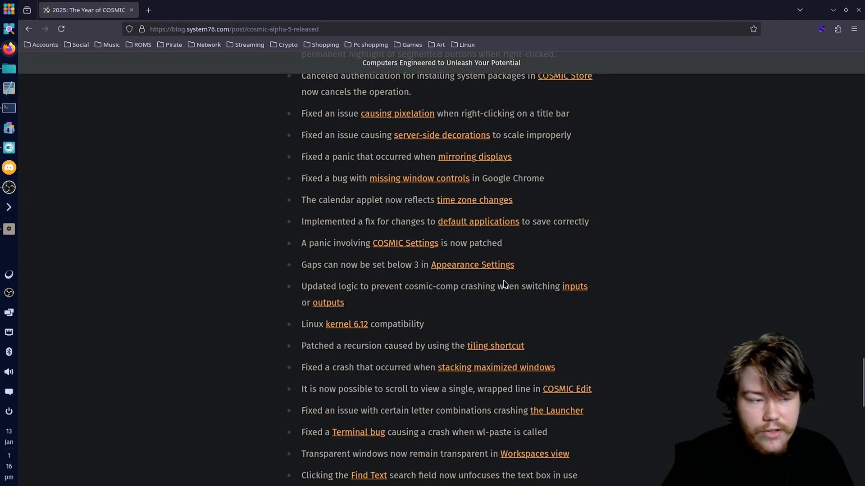
mouse_move(487, 284)
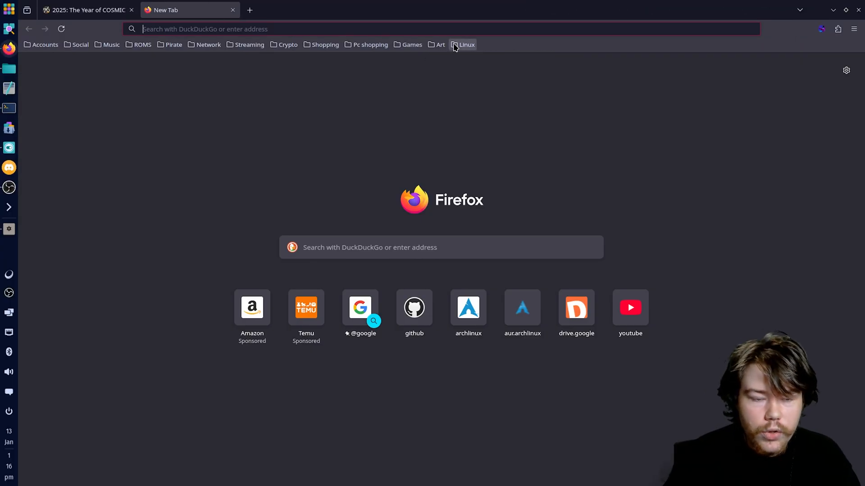
Step: Open the bookmarked pop-os/cosmic-epoch issue #311 on game compatibility from the Linux › Cosmic bookmarks
click(466, 45)
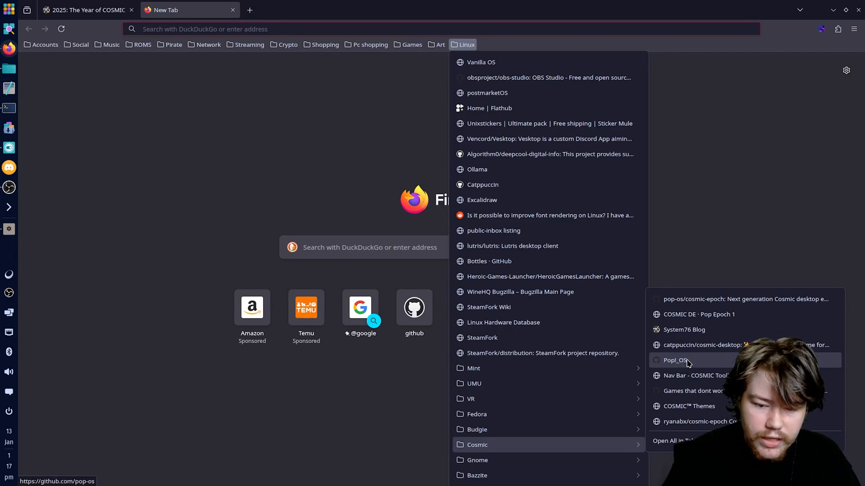
click(673, 360)
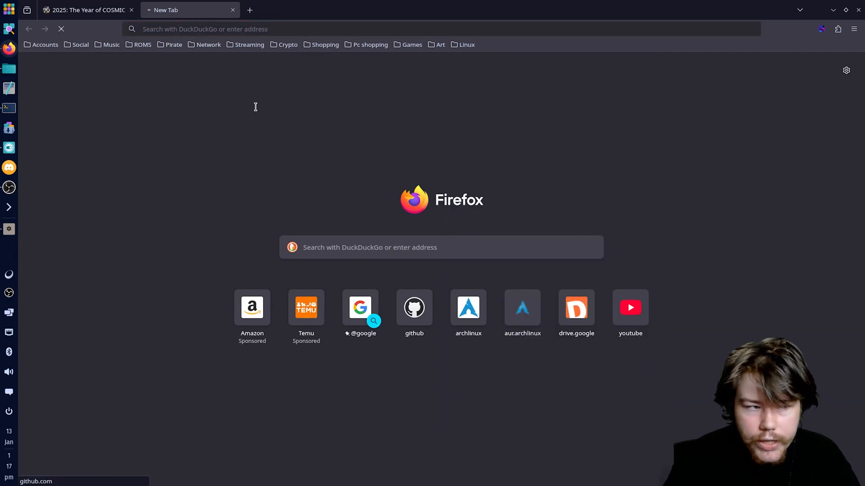
click(413, 307)
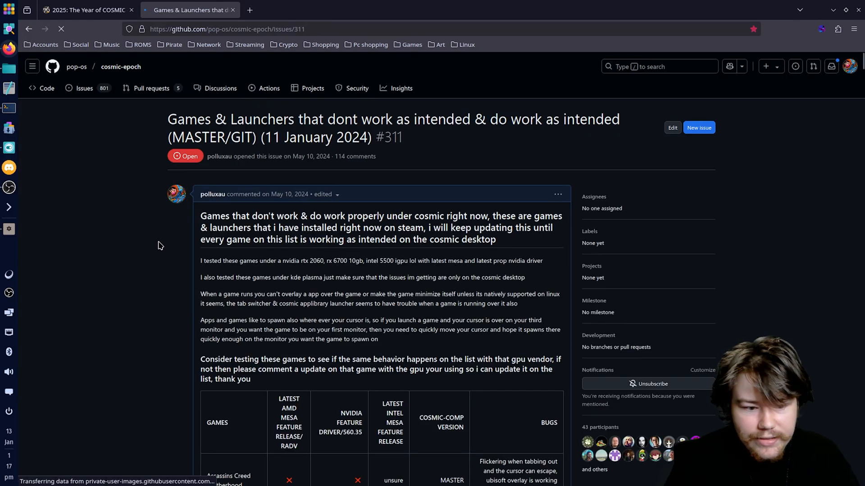
Step: Scroll the issue to the games table with its AMD, NVIDIA and Intel result columns
scroll(down, 3)
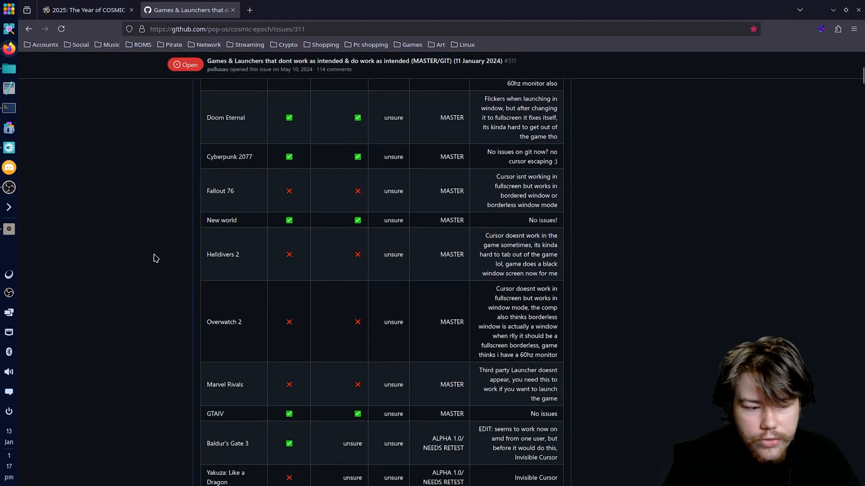
scroll(up, 3)
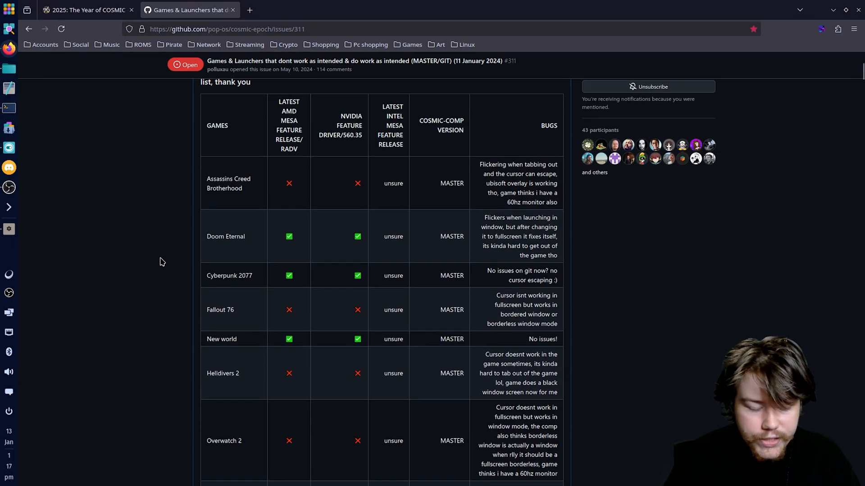
mouse_move(257, 285)
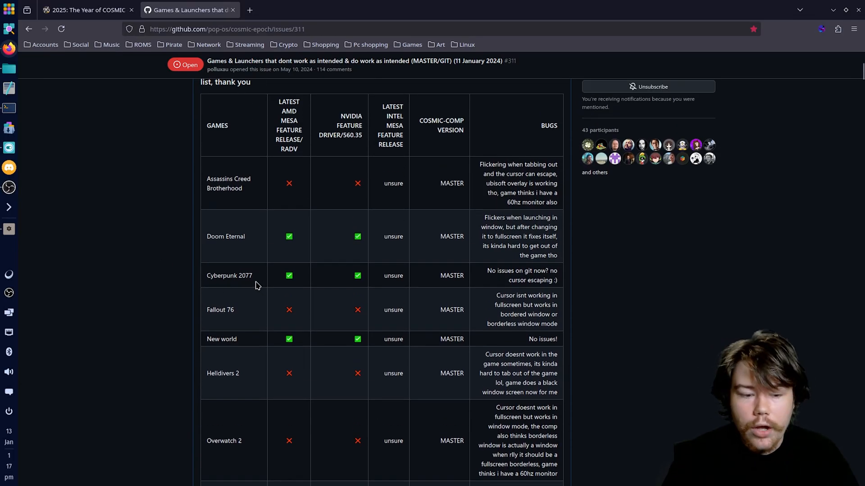
mouse_move(260, 283)
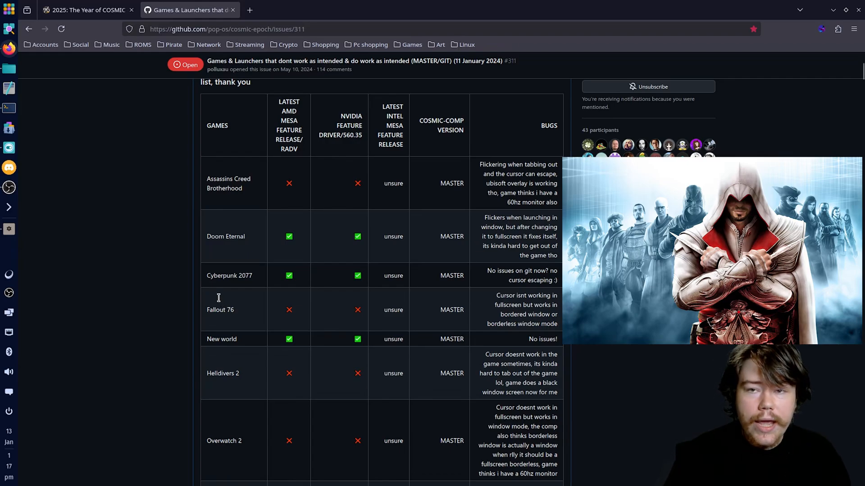
mouse_move(214, 284)
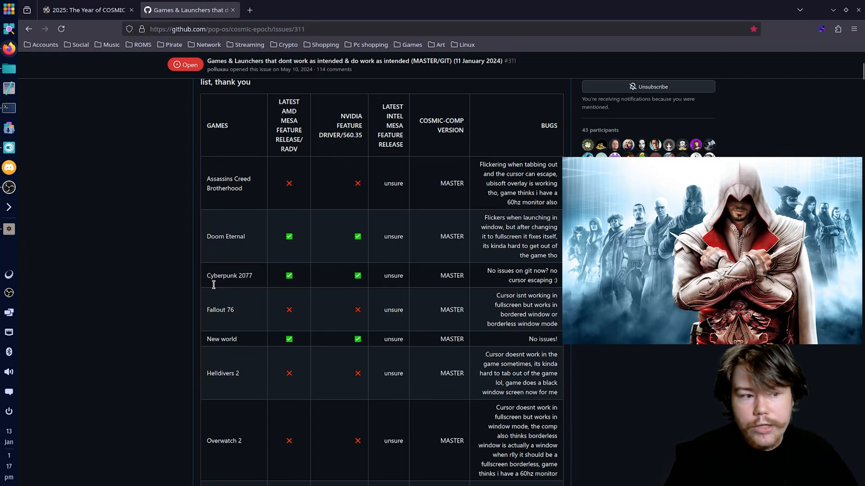
mouse_move(207, 279)
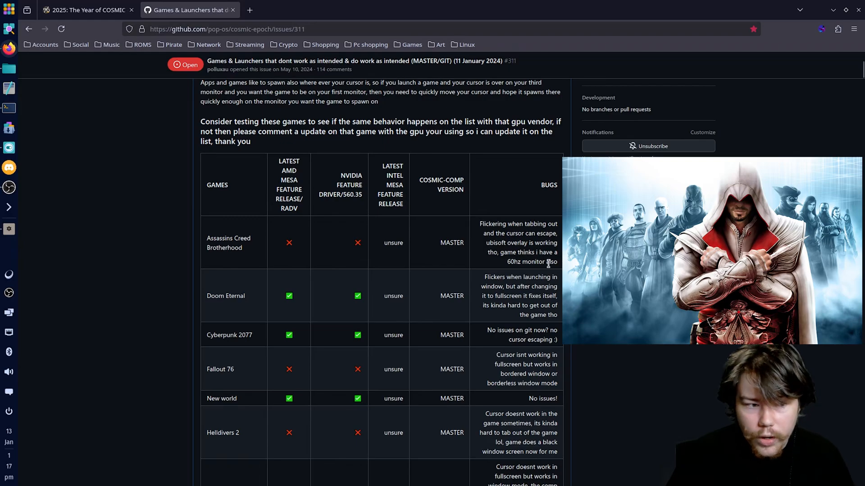
Step: Scroll down the games table past FFXIV to Warframe, THE FINALS, Fallout 4 and No Man's Sky
scroll(down, 3)
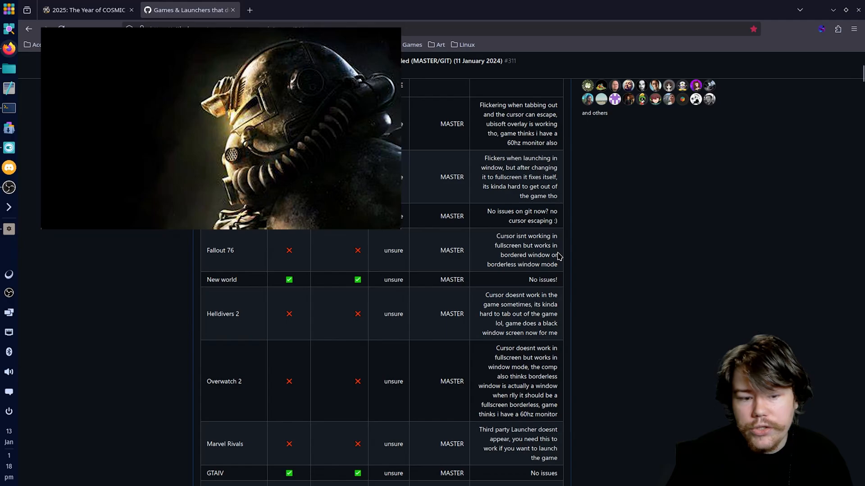
mouse_move(568, 264)
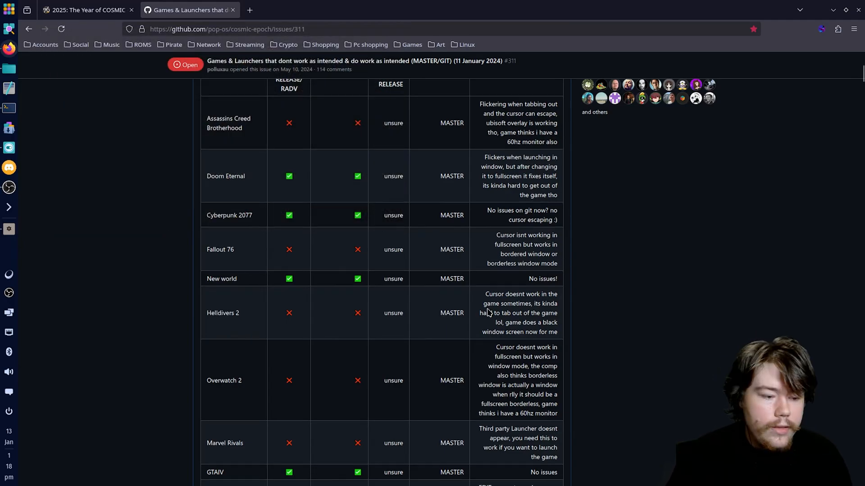
scroll(down, 3)
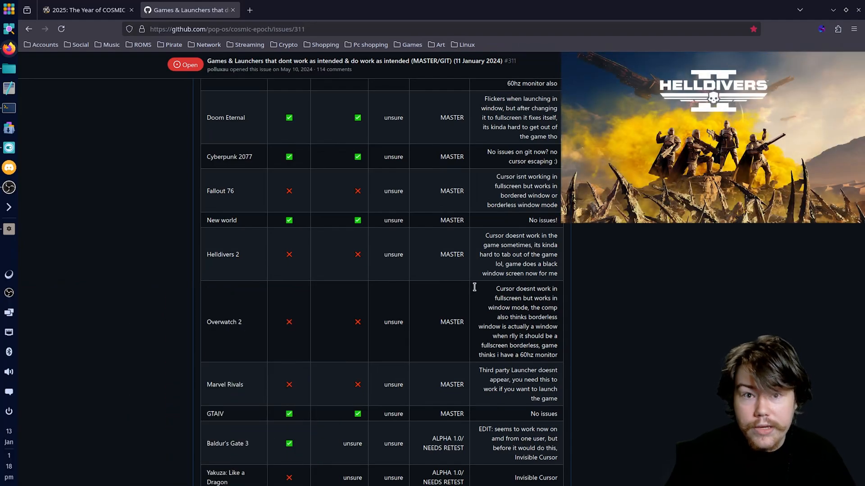
mouse_move(475, 276)
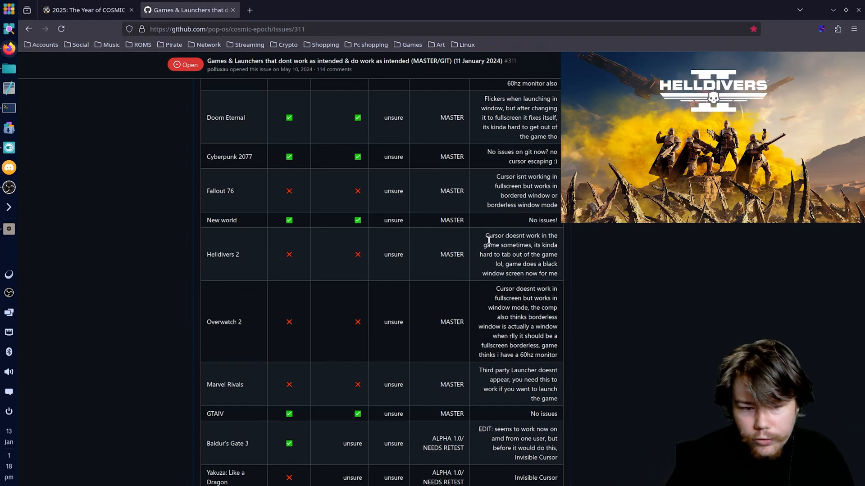
drag(485, 236, 540, 235)
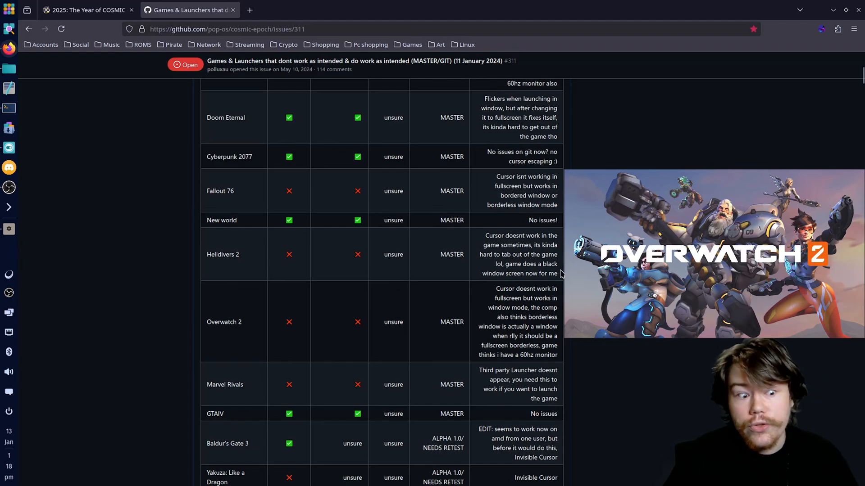
scroll(down, 3)
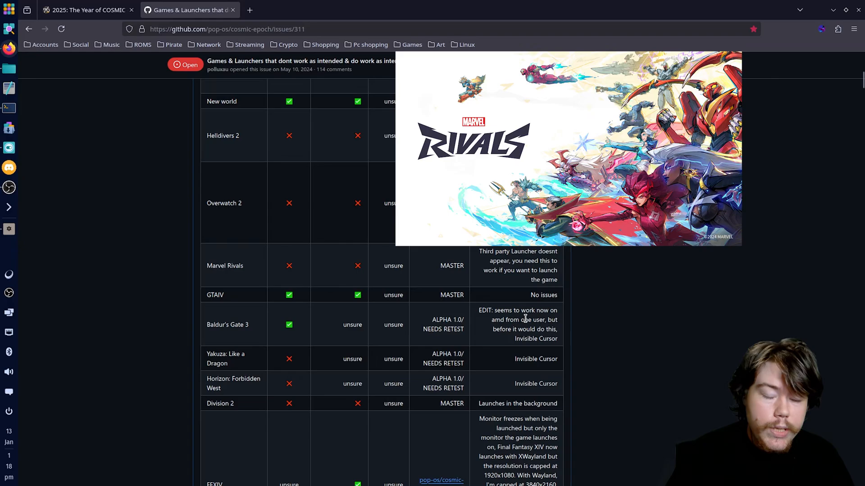
scroll(down, 3)
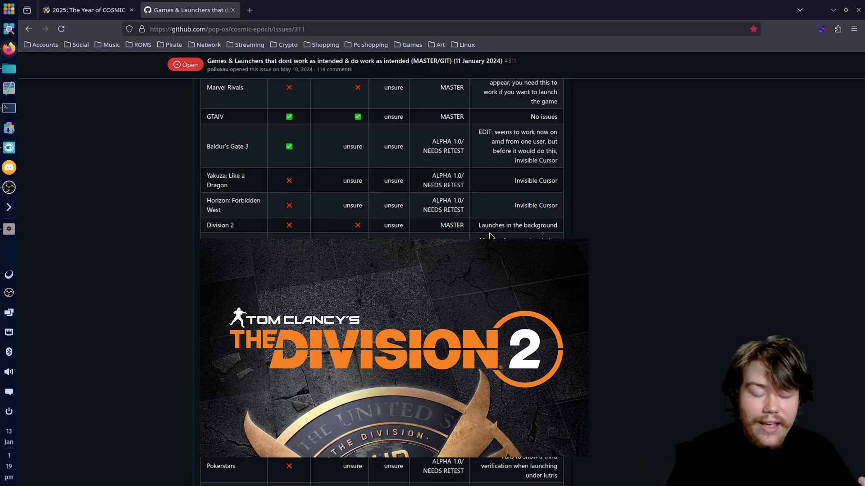
scroll(down, 3)
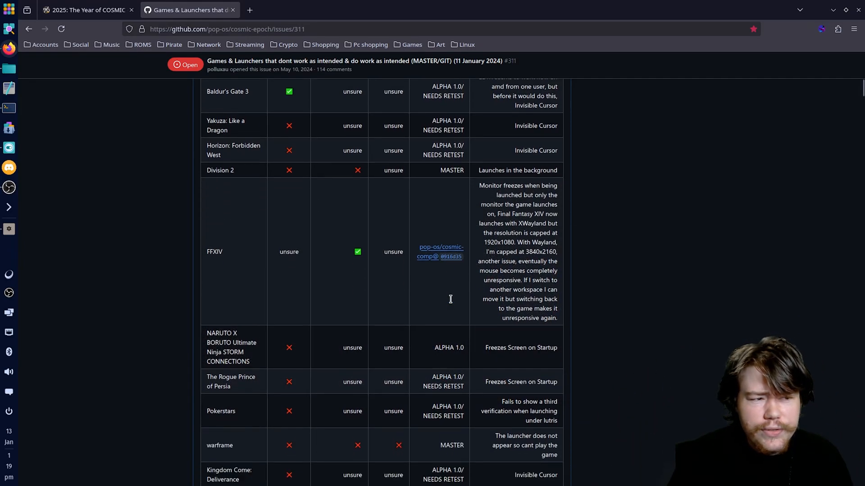
scroll(down, 3)
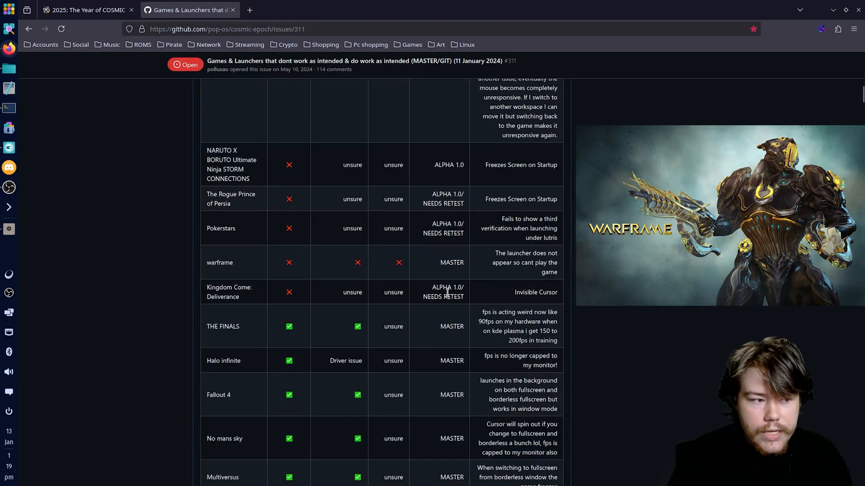
mouse_move(429, 286)
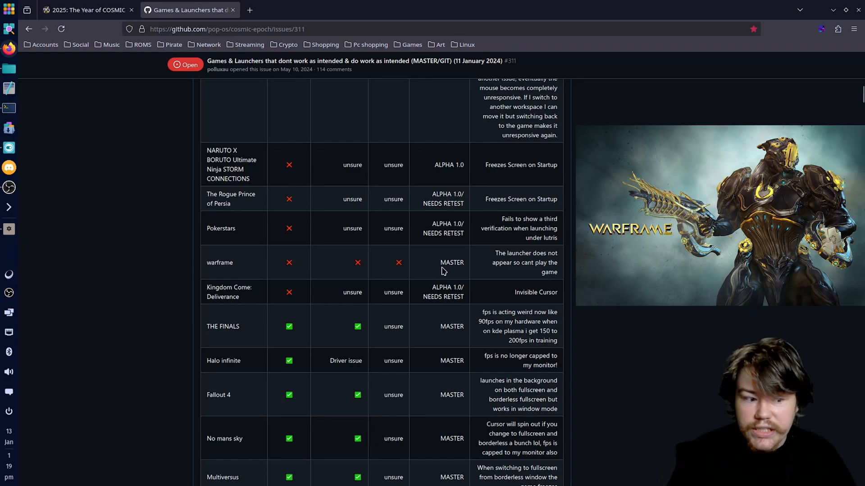
scroll(down, 3)
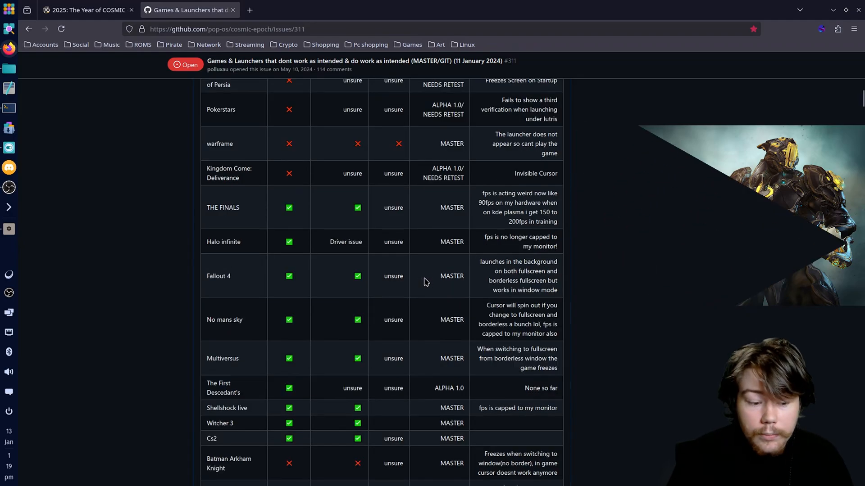
mouse_move(411, 291)
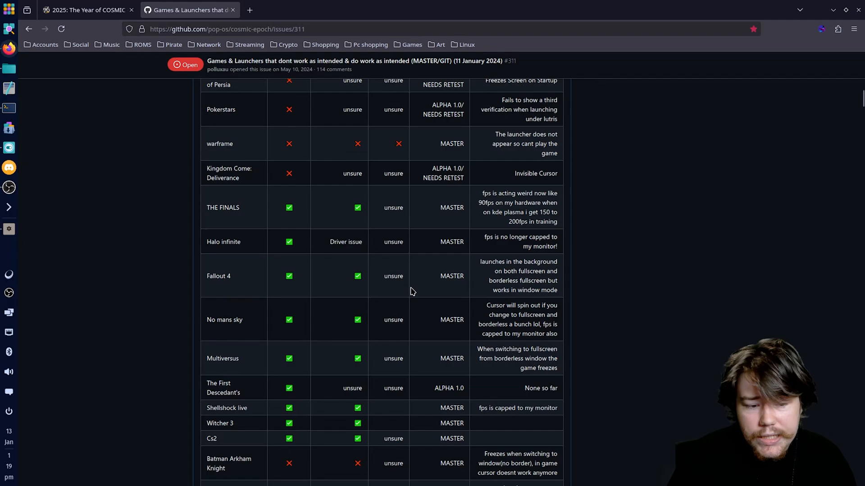
scroll(down, 3)
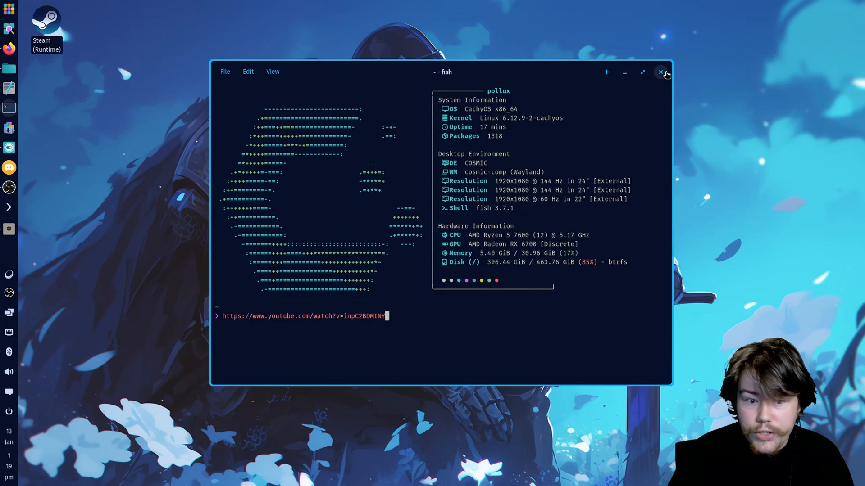
Step: Close the fish terminal window, leaving the empty COSMIC desktop wallpaper
click(661, 72)
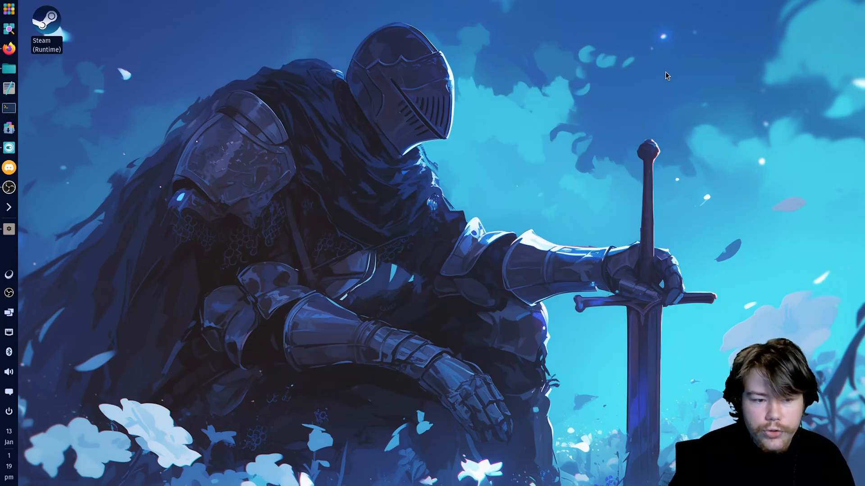
mouse_move(638, 82)
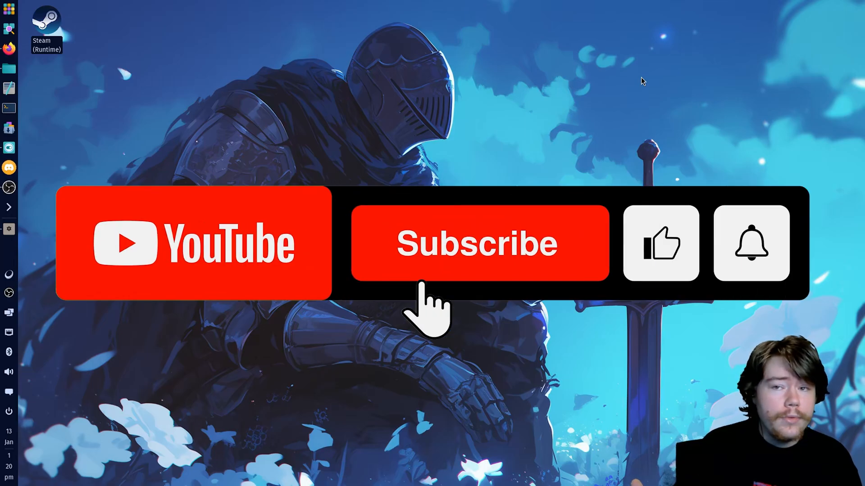
click(478, 243)
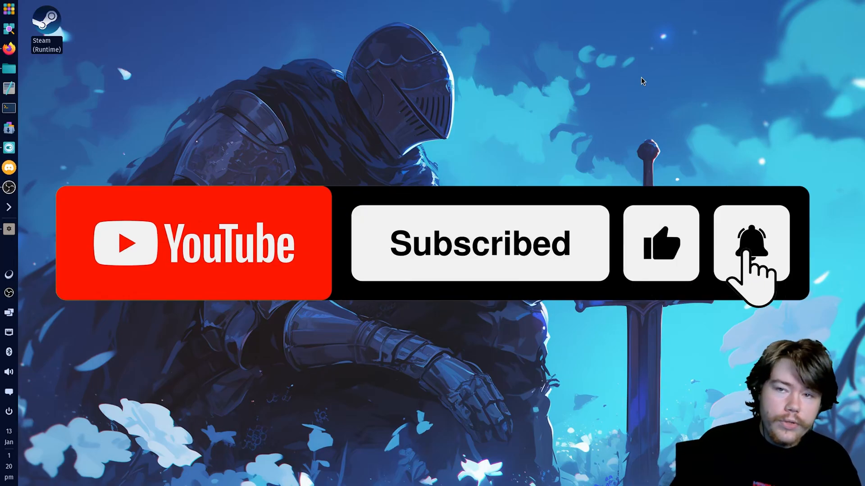